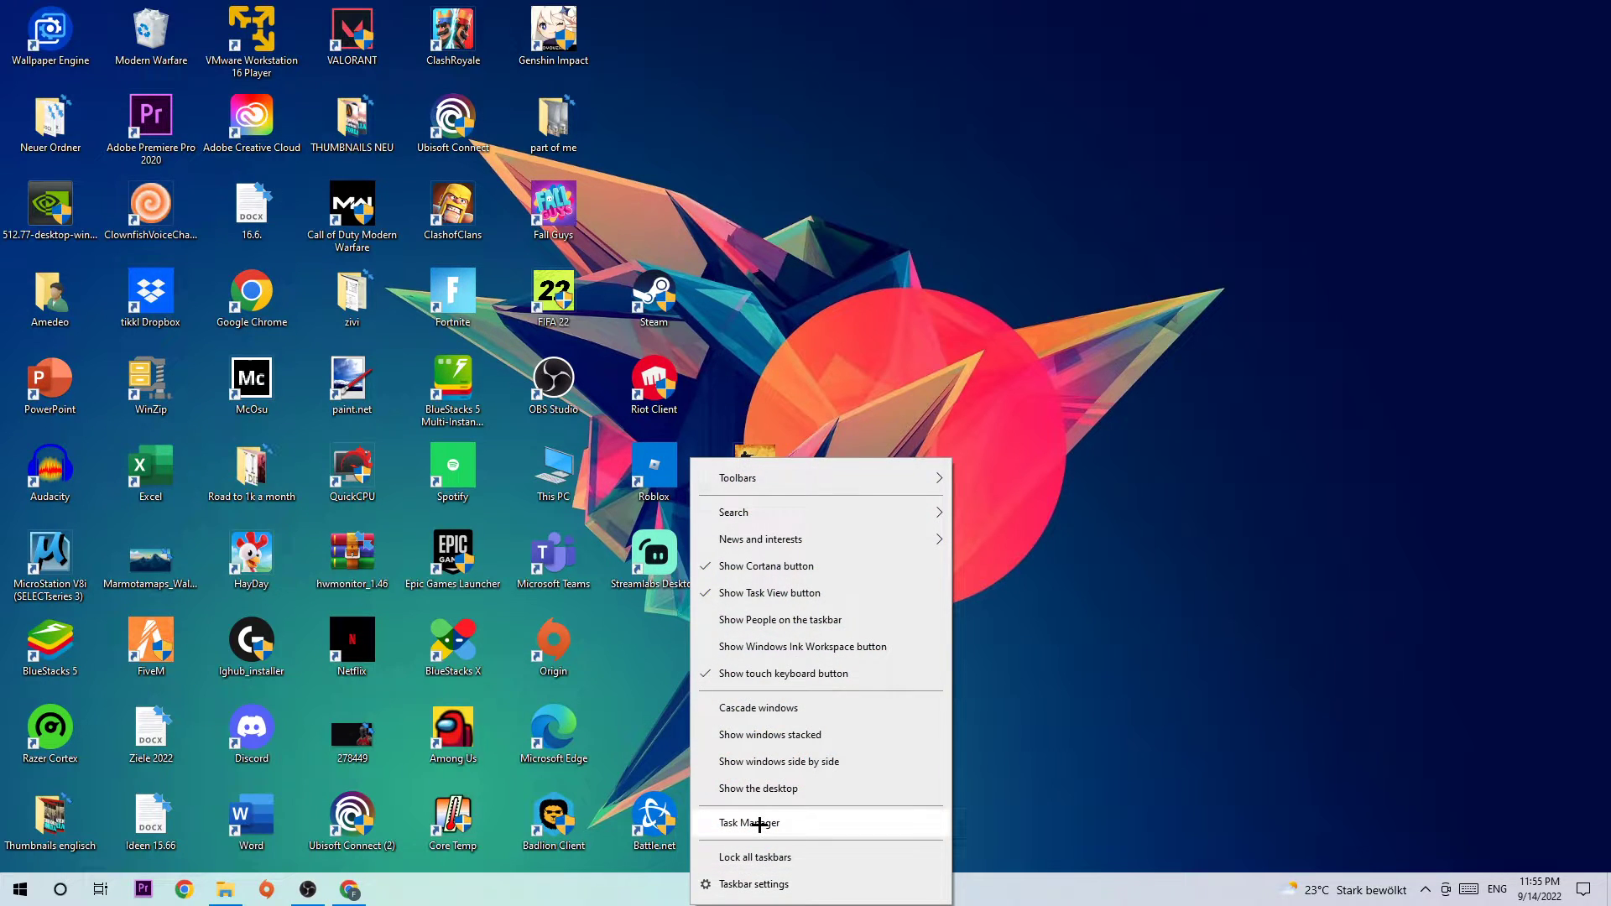
# Launch Task Manager from the taskbar context menu to see running processes
pyautogui.click(748, 822)
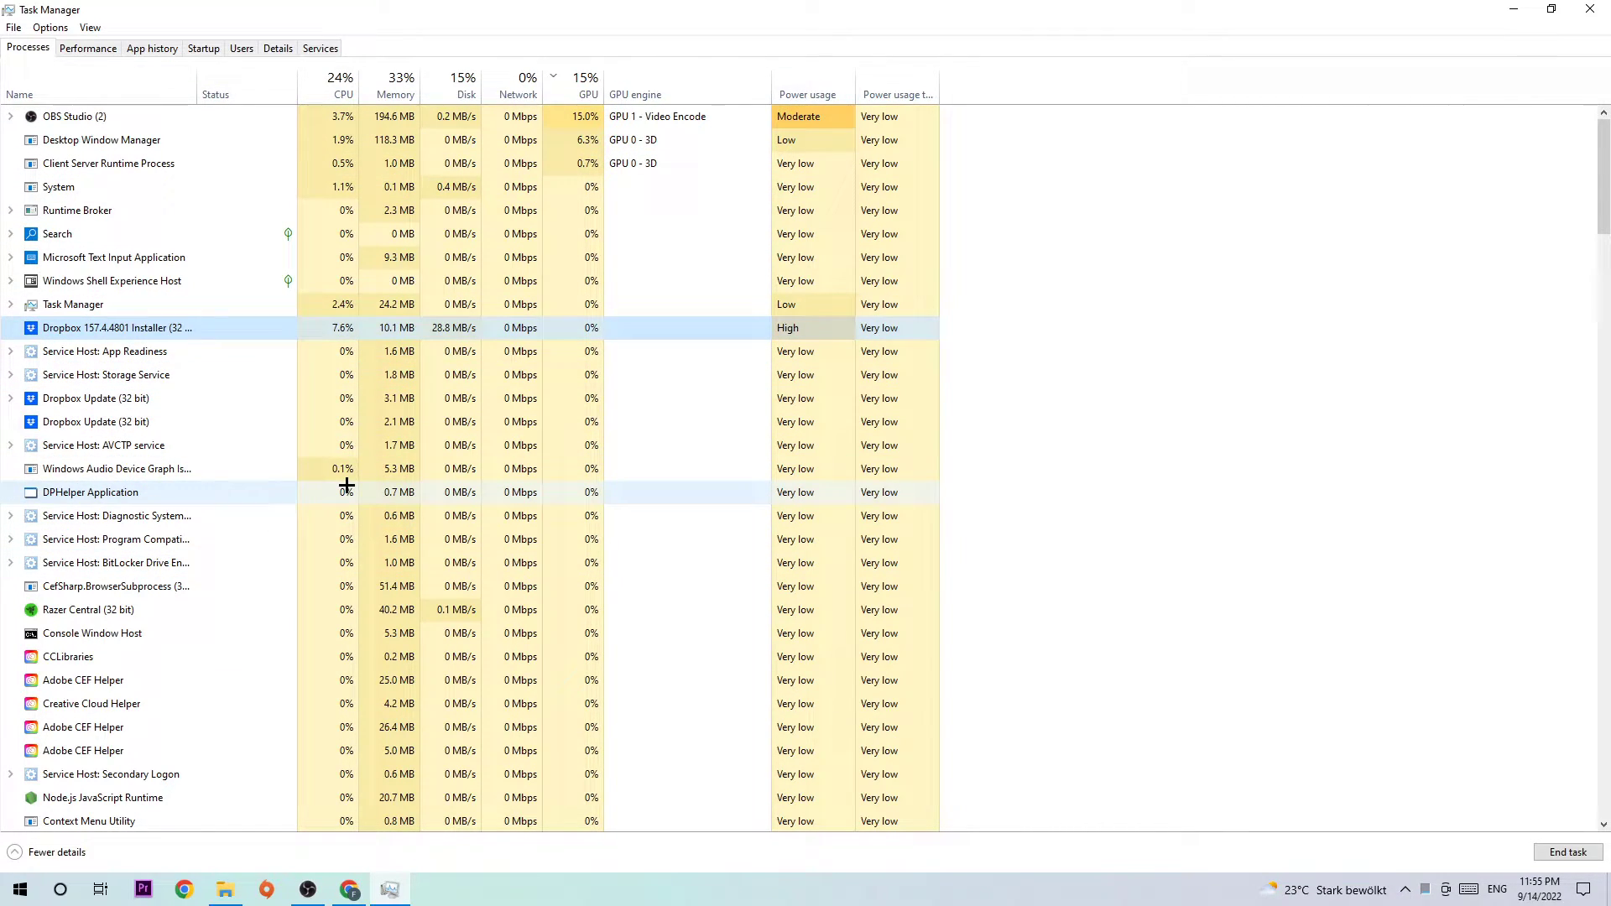
# Review the Processes list and close Task Manager to return to the desktop
pyautogui.click(95, 399)
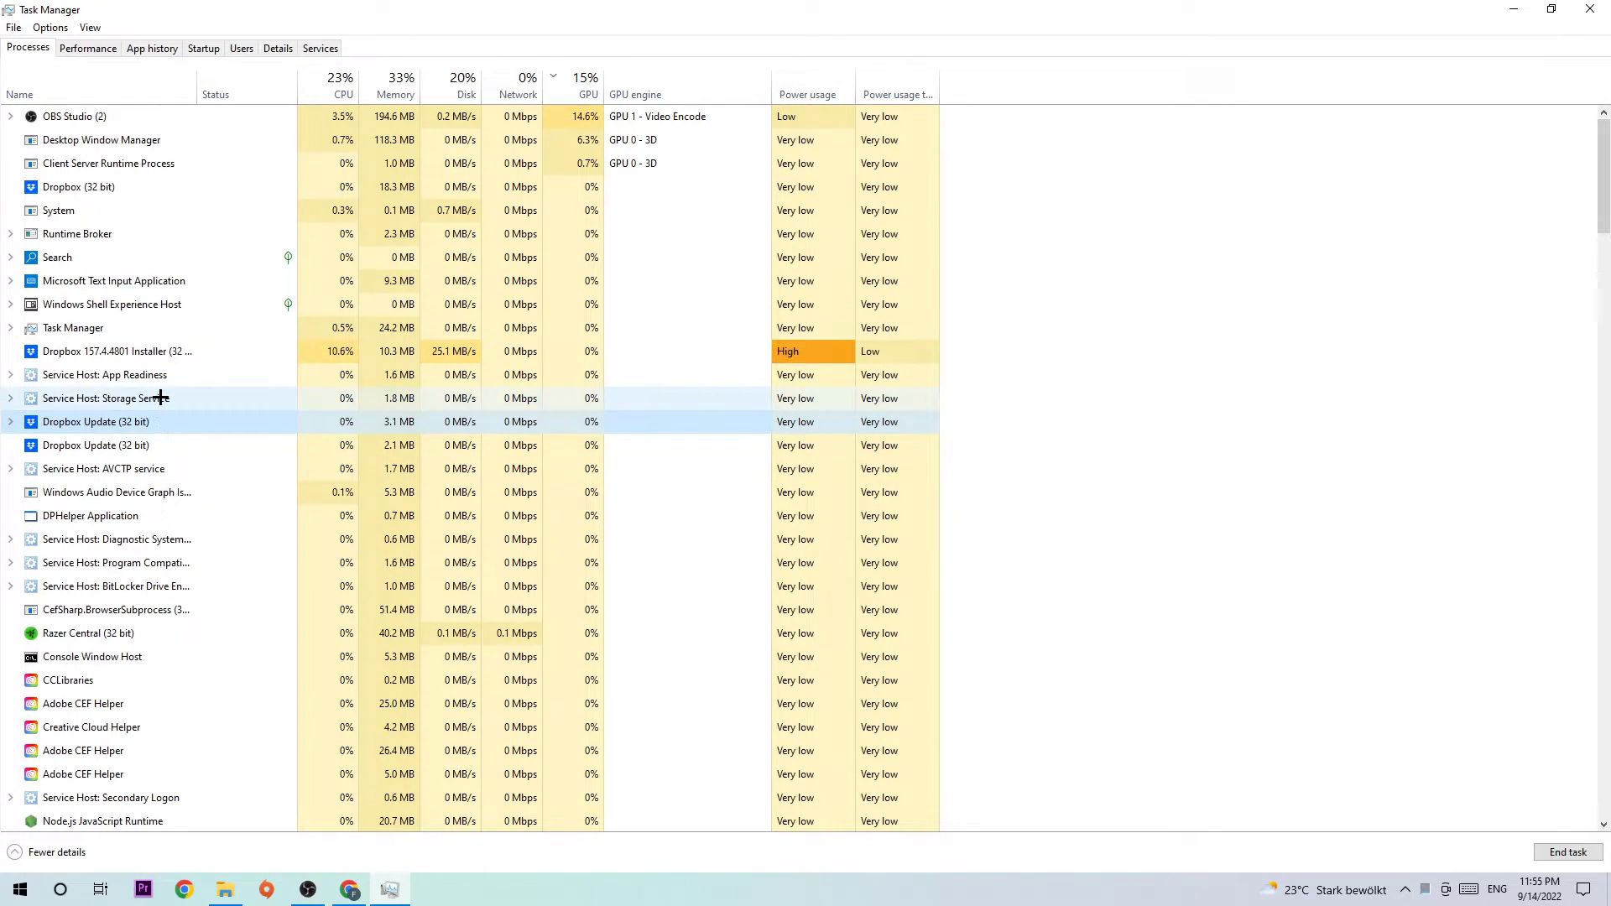
pyautogui.rightClick(96, 421)
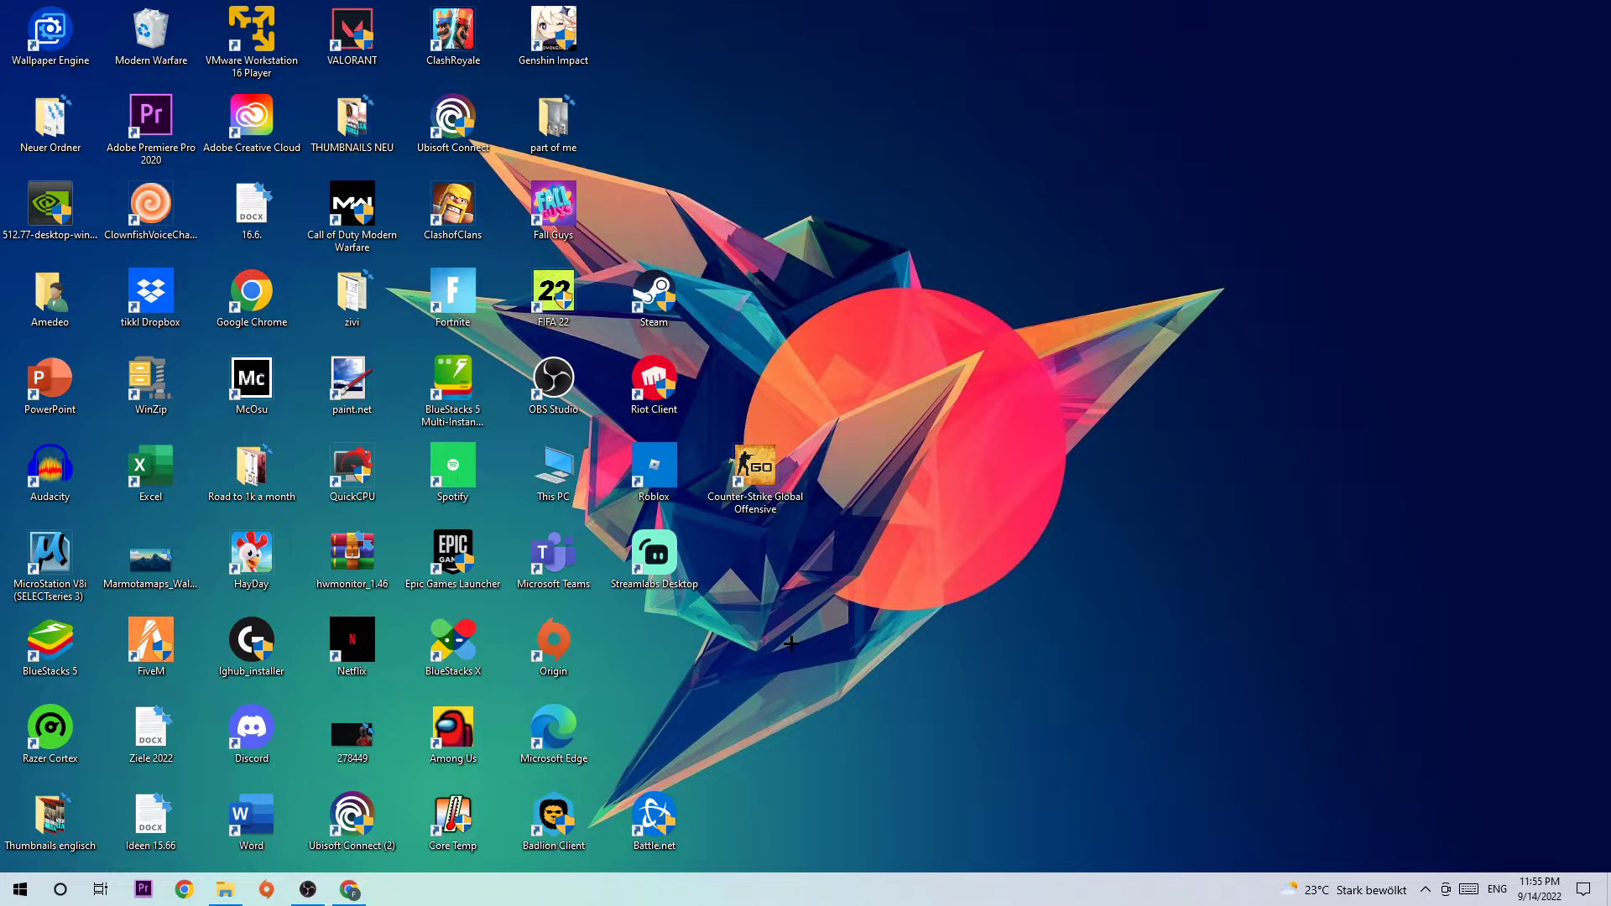
pyautogui.moveTo(735, 903)
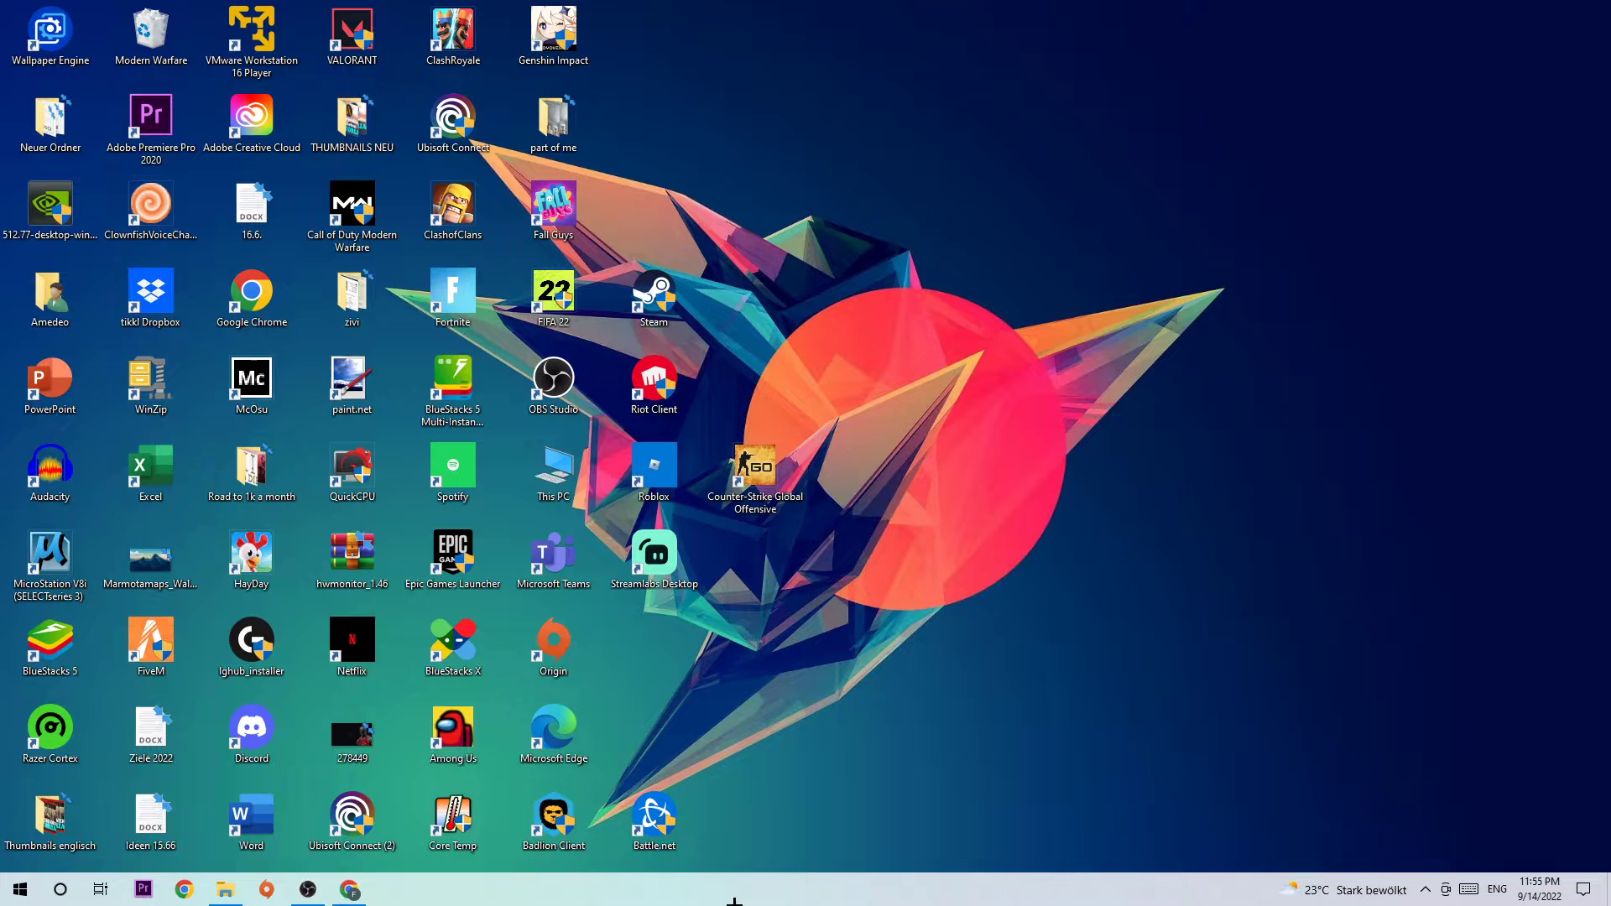
# Reach Settings > Gaming > Captures, with Xbox Game Bar and background recording off
pyautogui.click(17, 889)
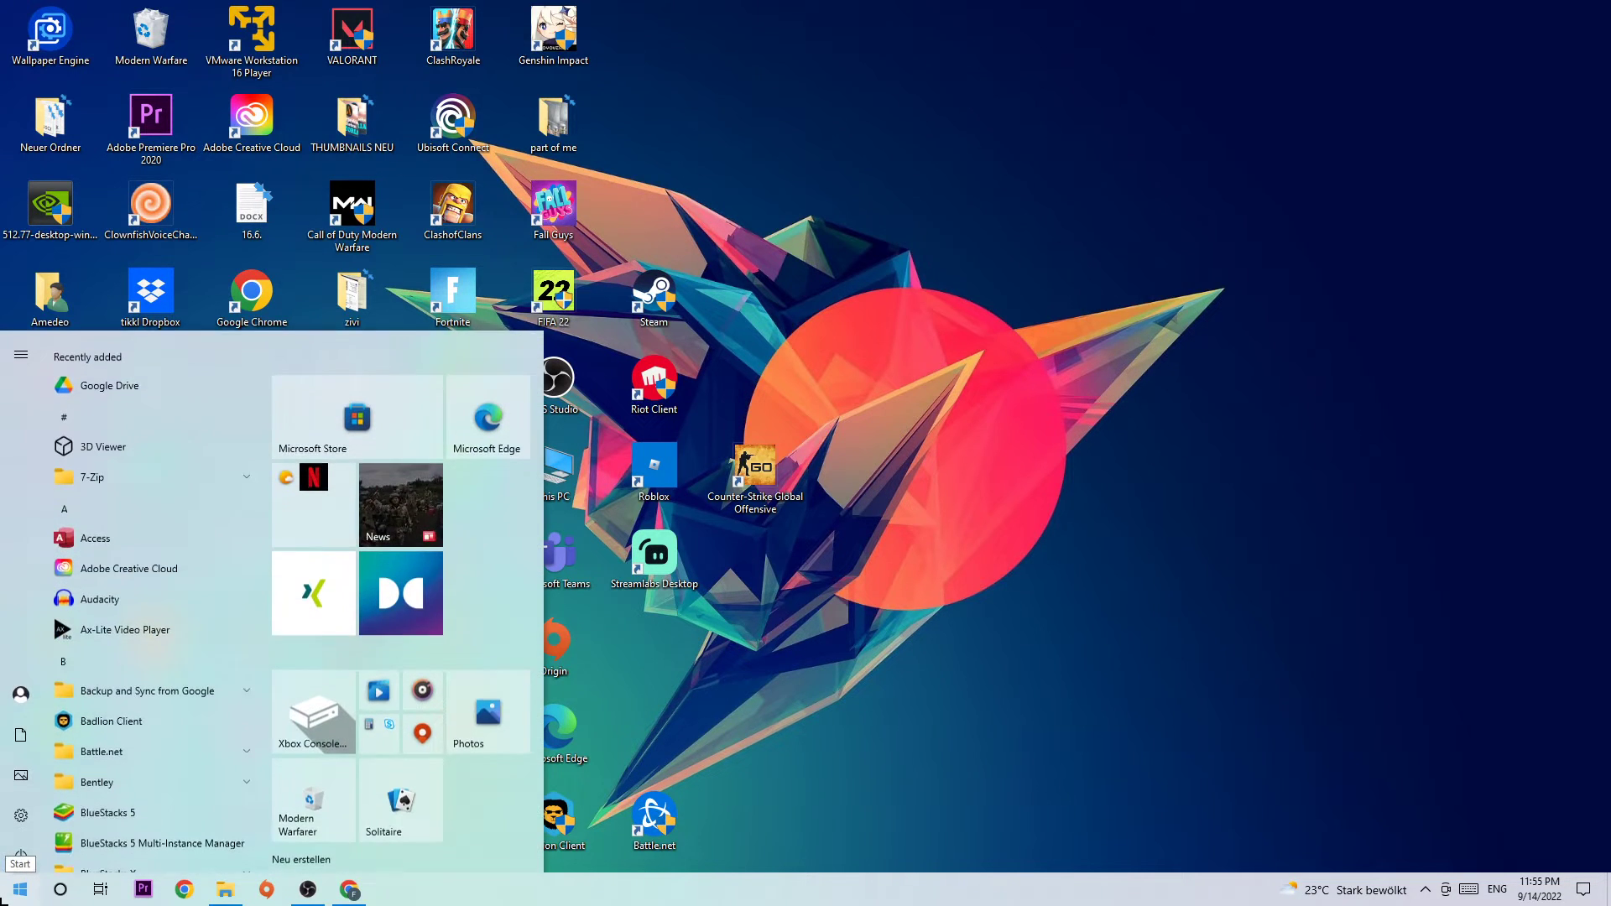
pyautogui.click(21, 816)
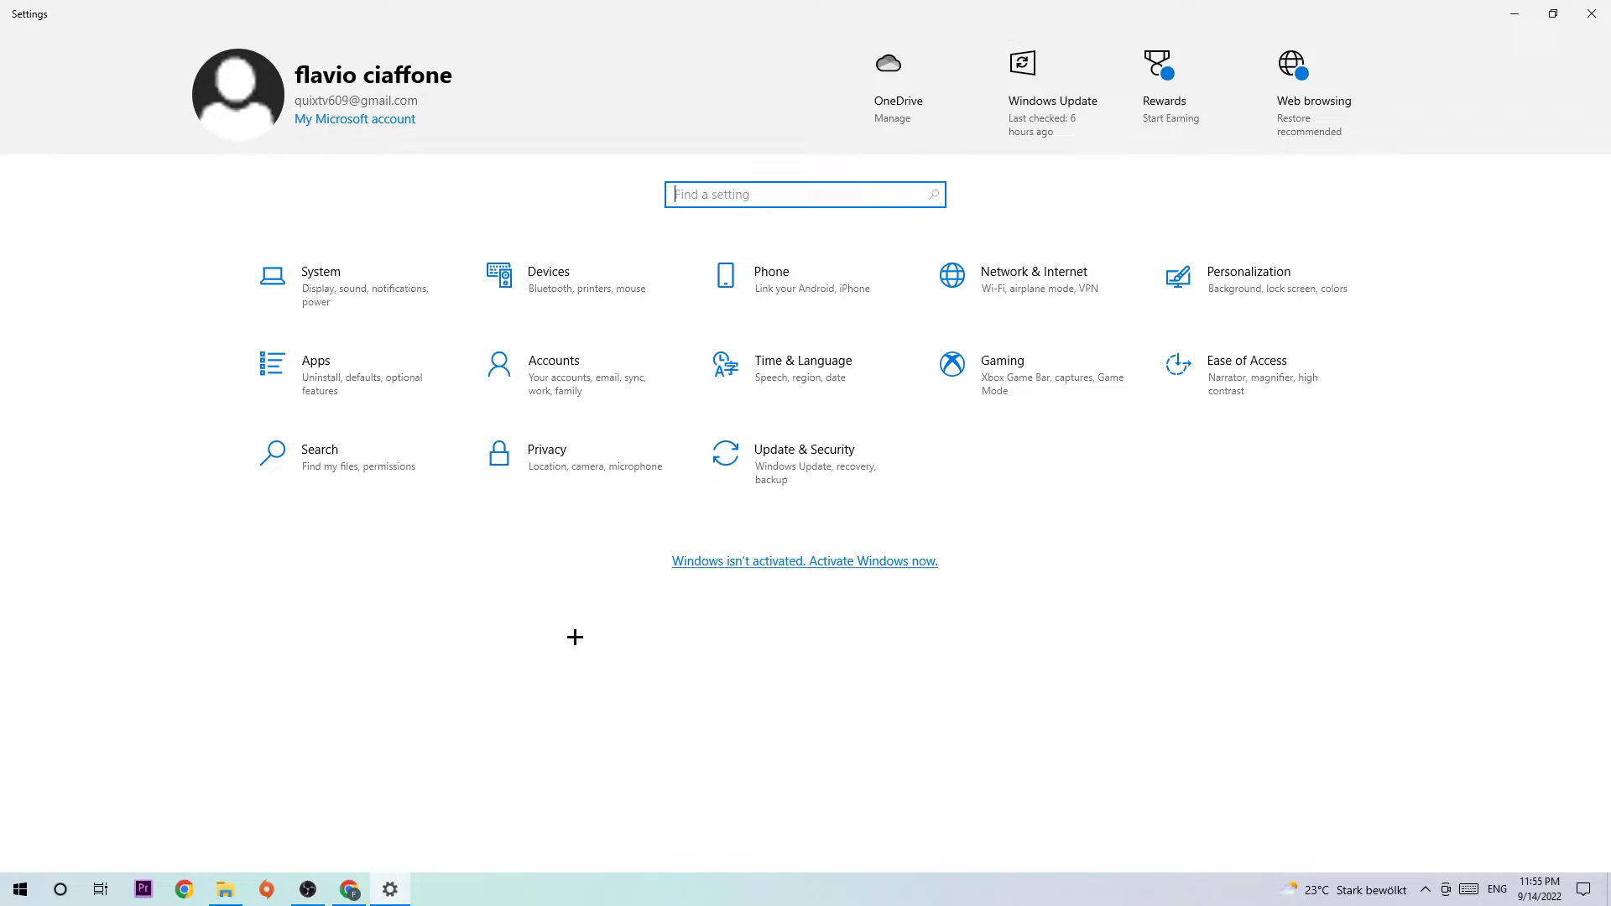
pyautogui.click(1000, 359)
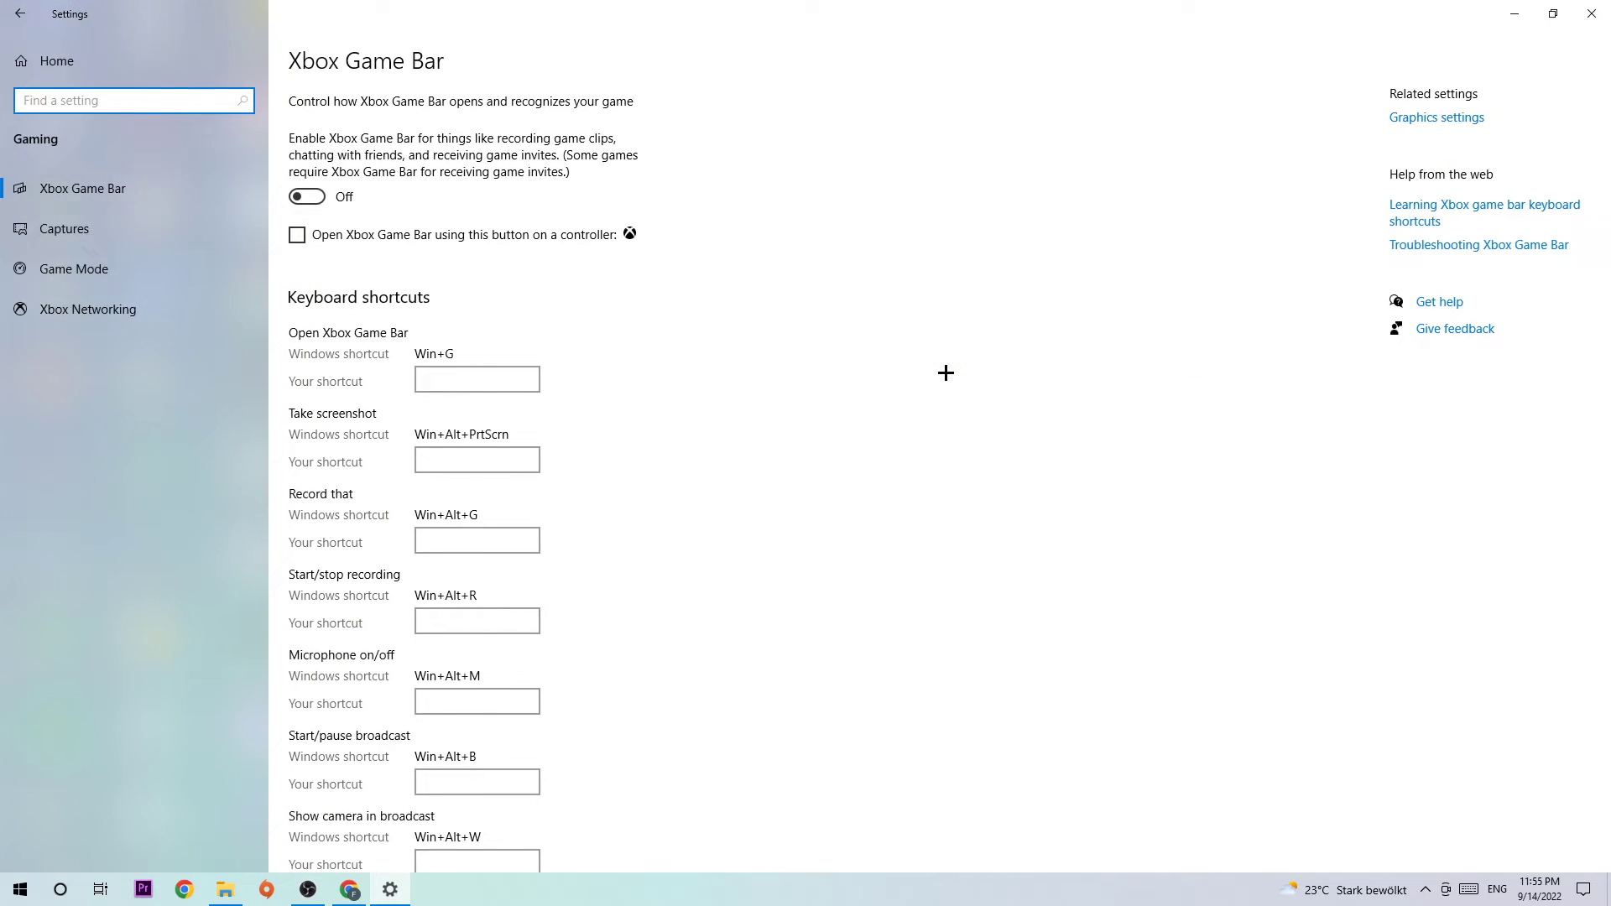
pyautogui.moveTo(111, 190)
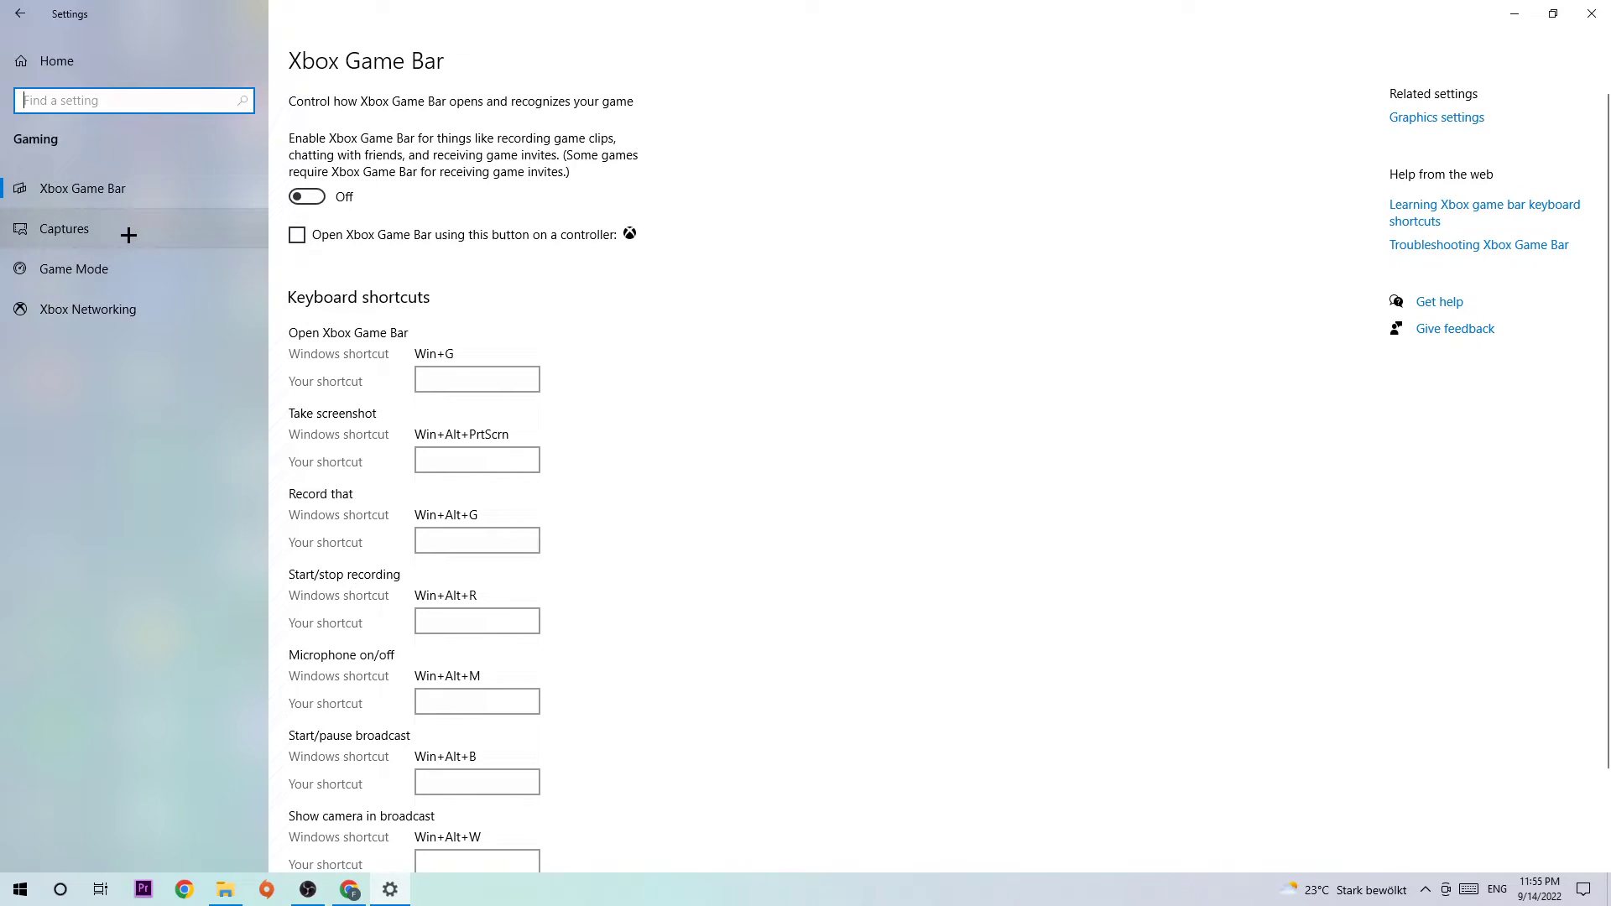
pyautogui.click(63, 228)
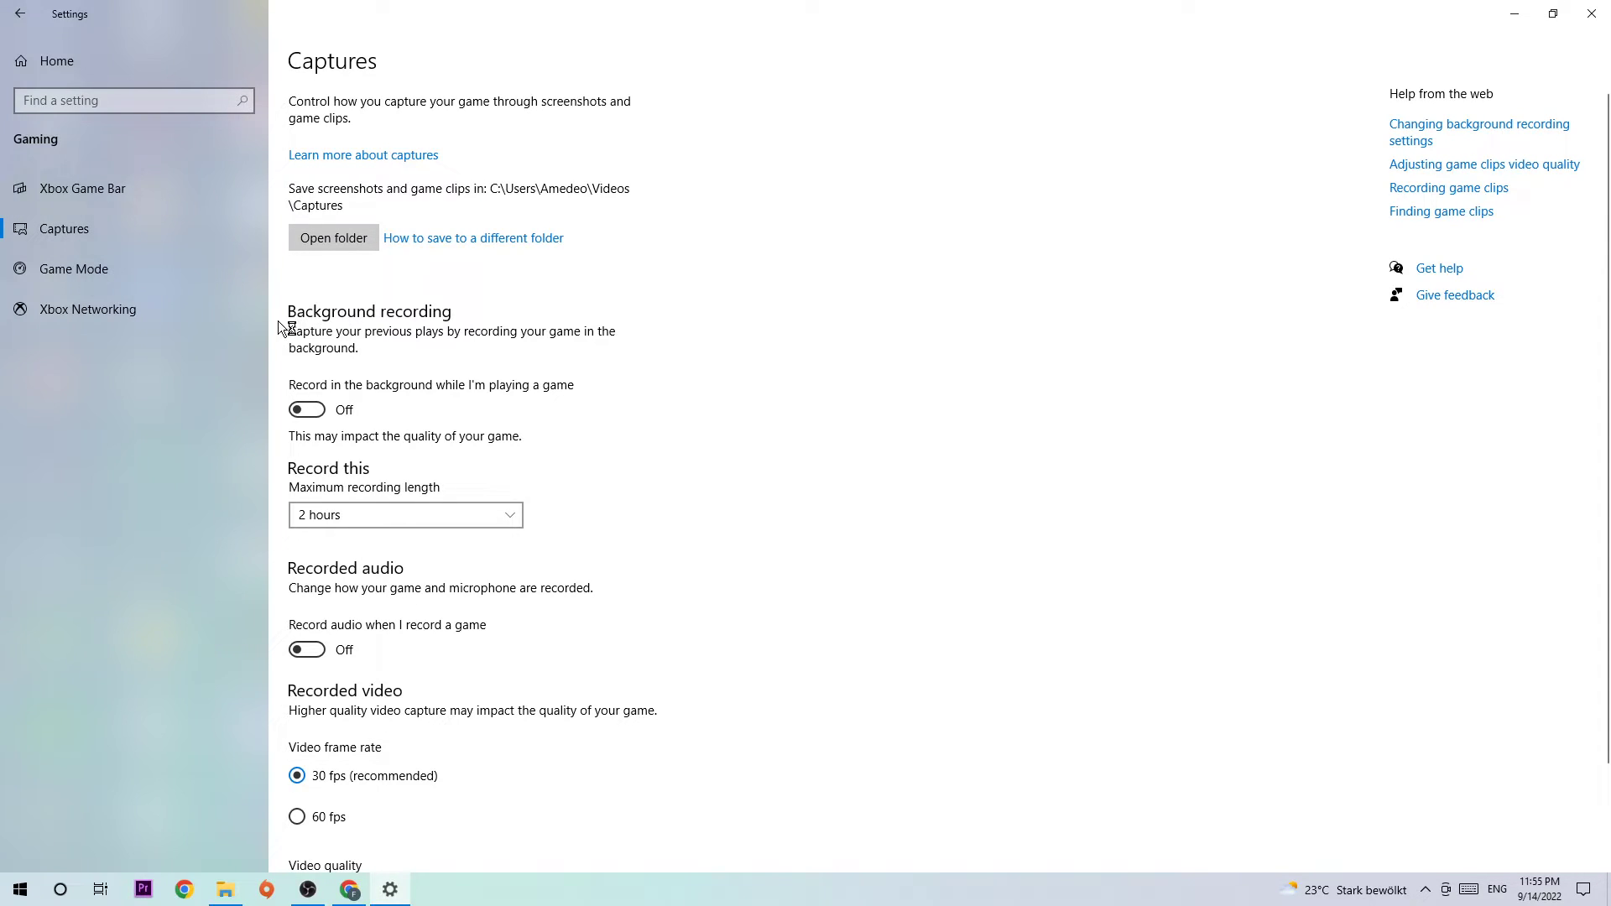
pyautogui.moveTo(573, 400)
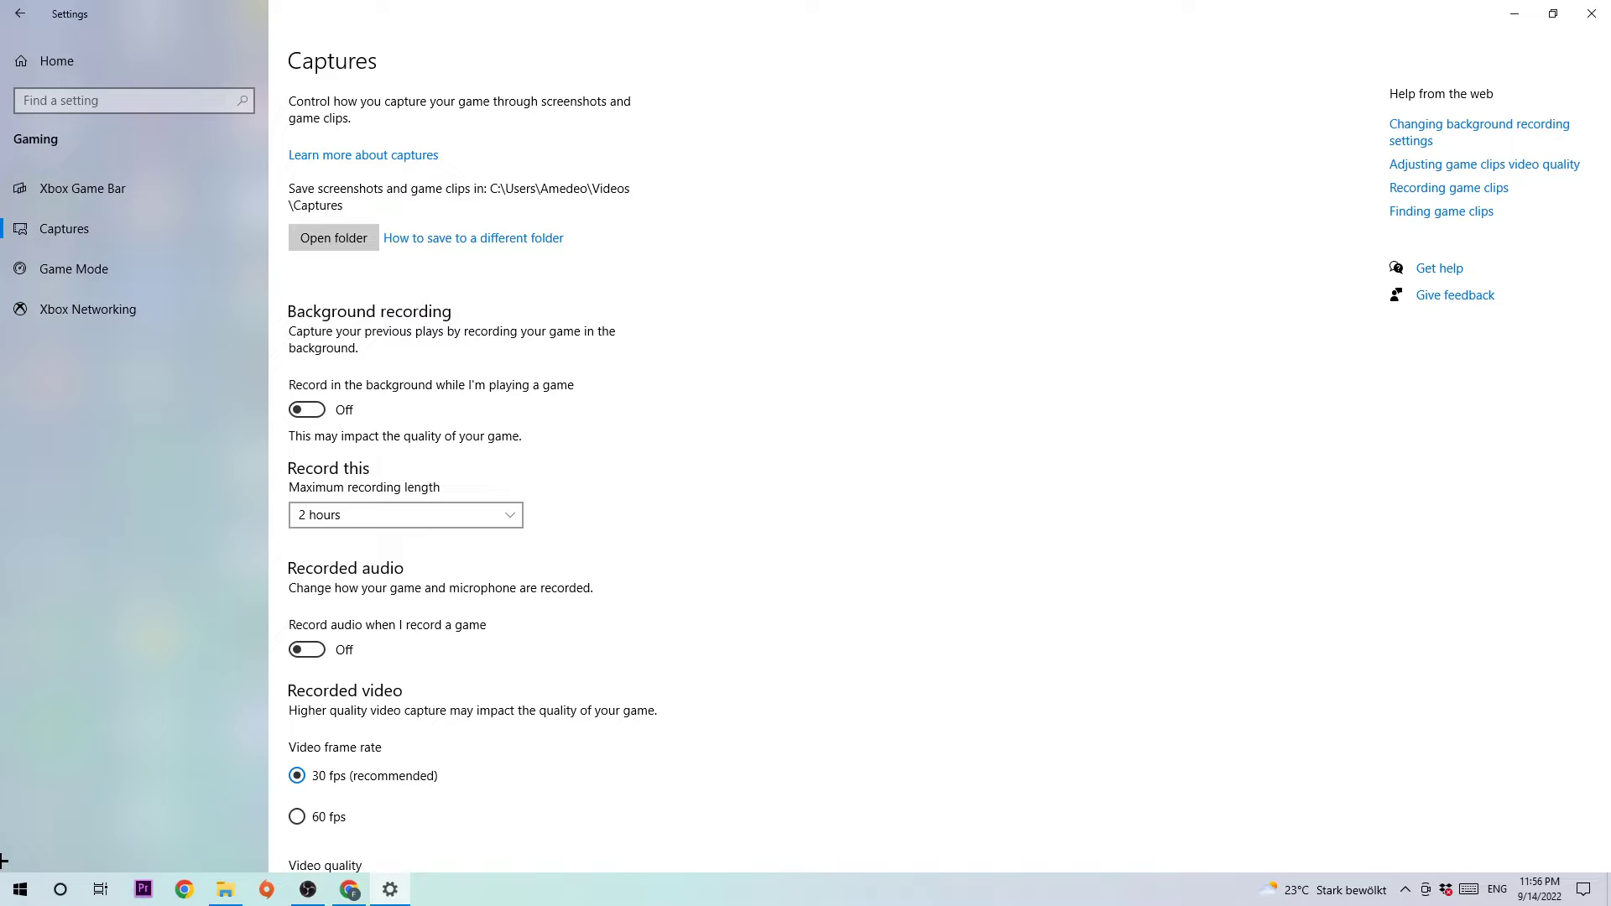
pyautogui.moveTo(412, 468)
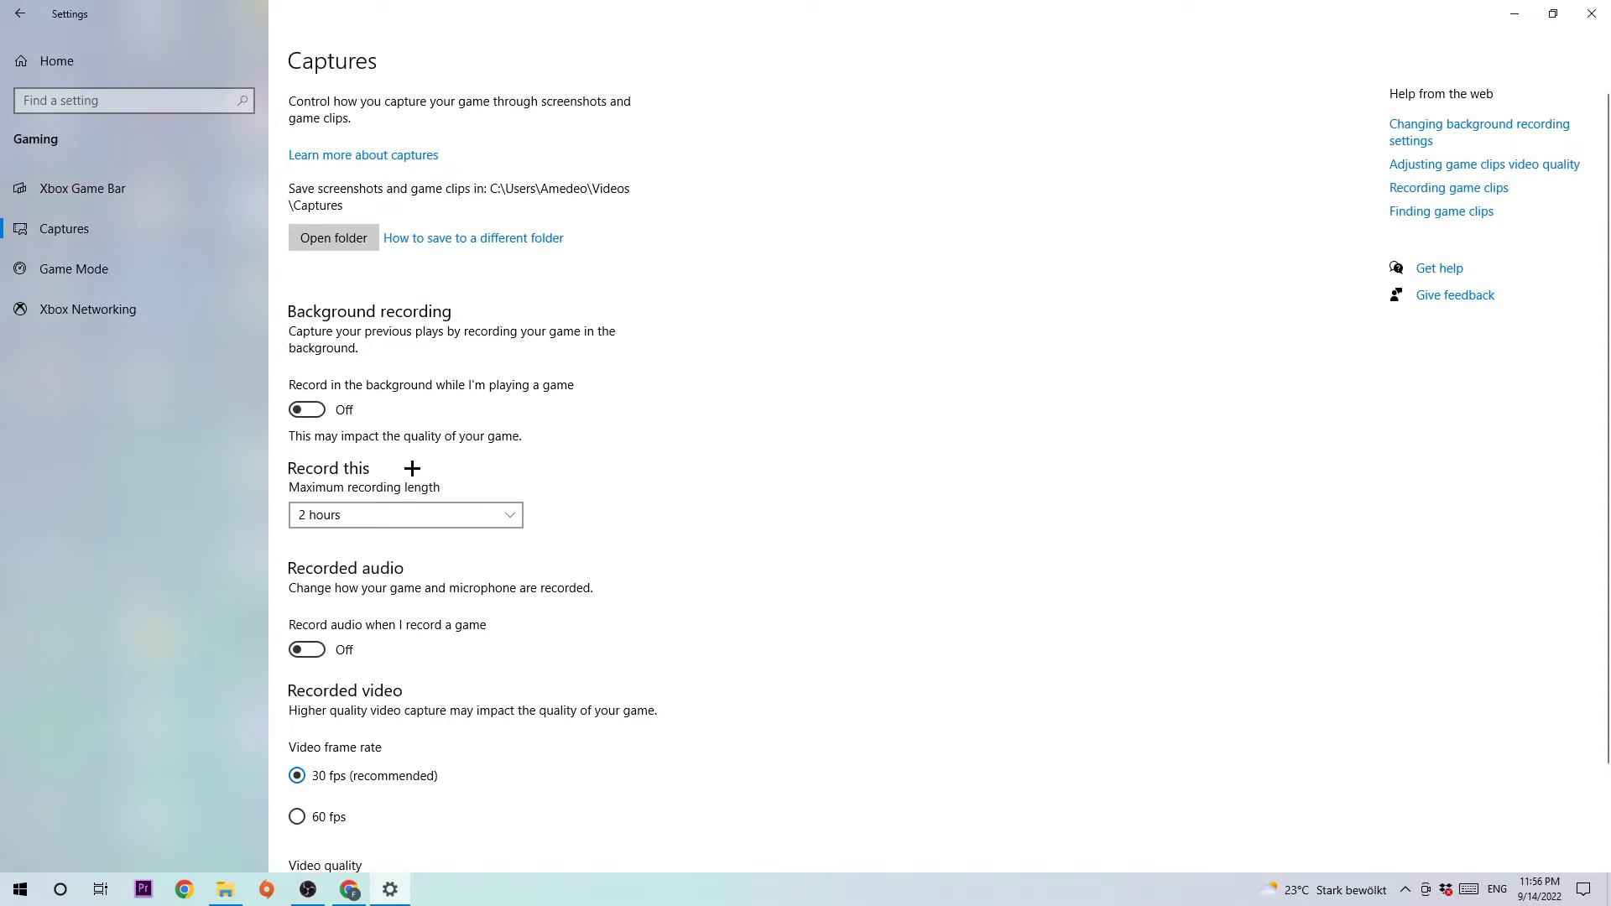
pyautogui.moveTo(203, 394)
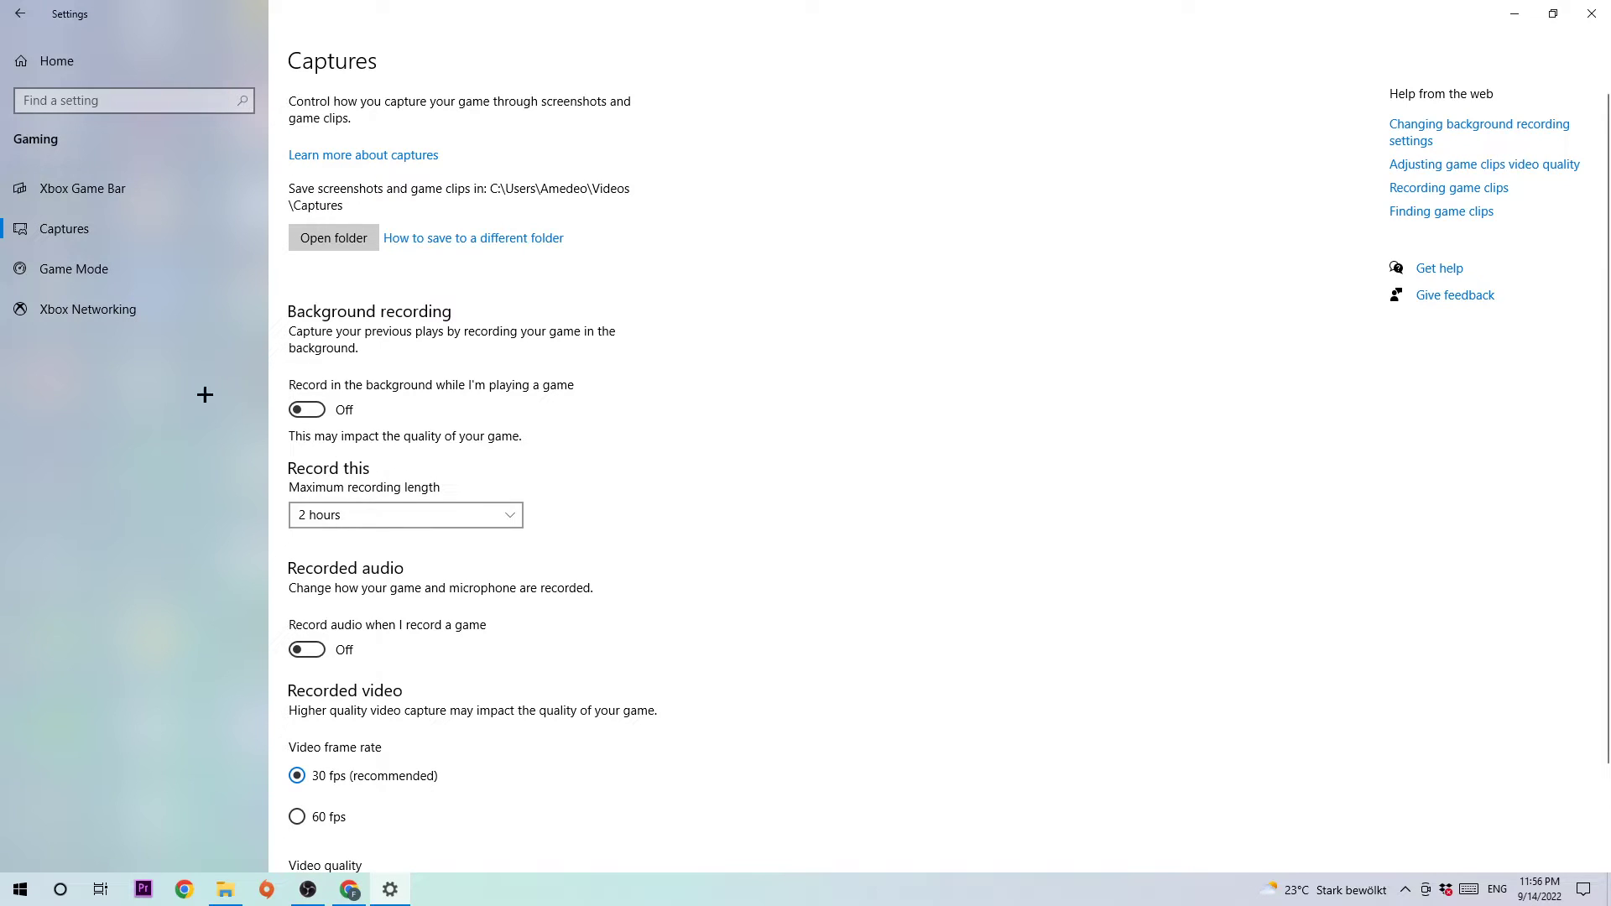
# Show the Game Mode page confirming Game Mode is On
pyautogui.click(72, 268)
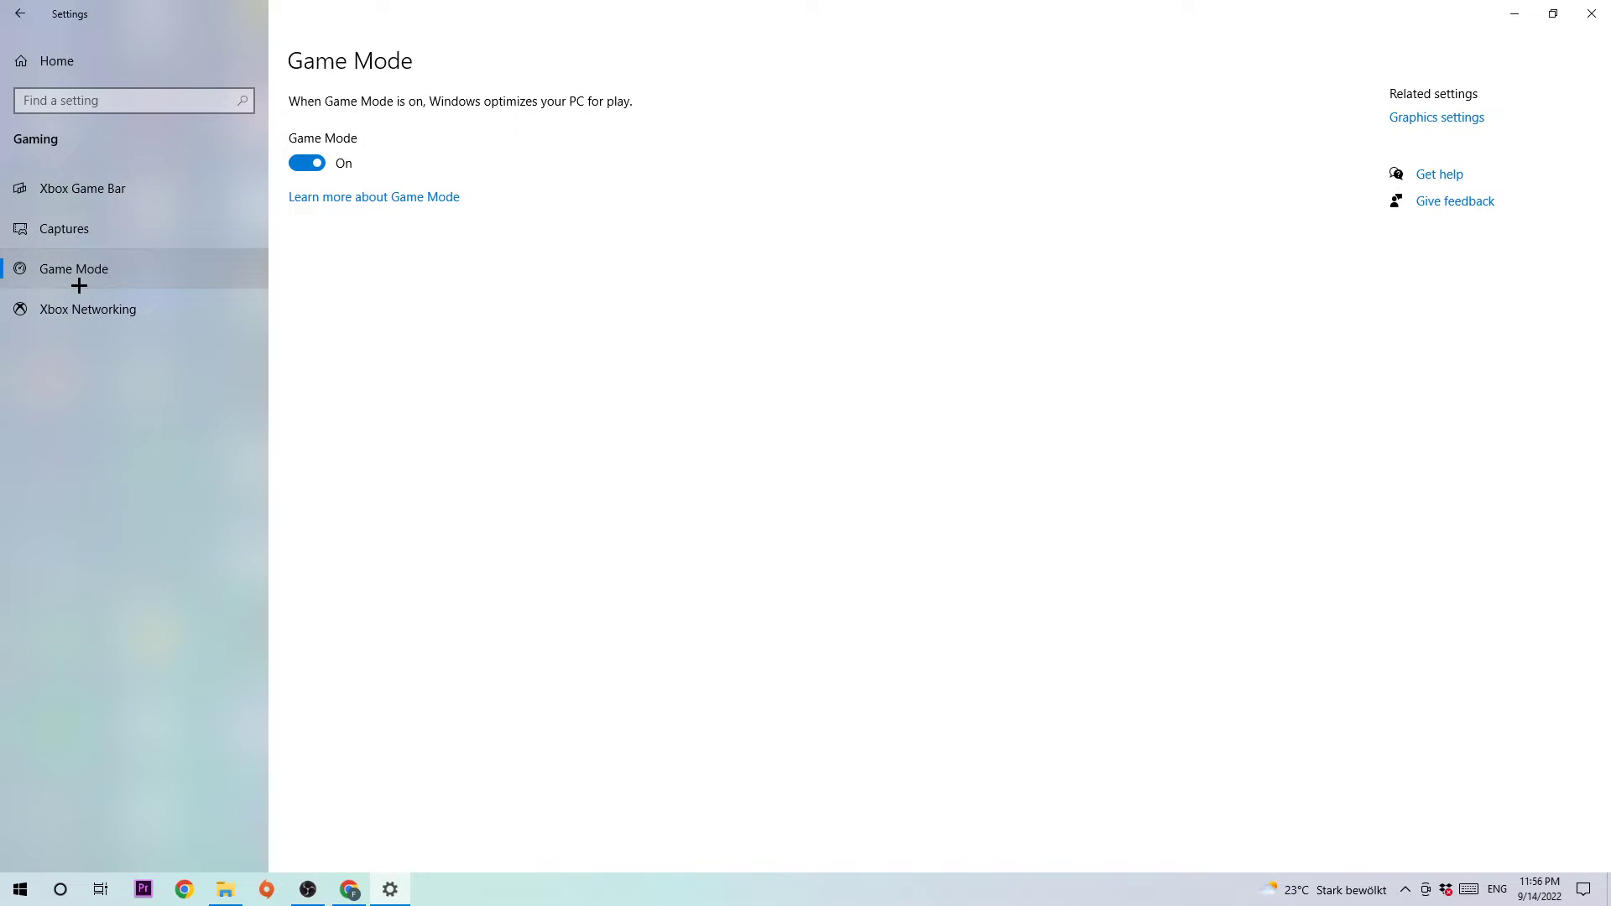
pyautogui.moveTo(339, 364)
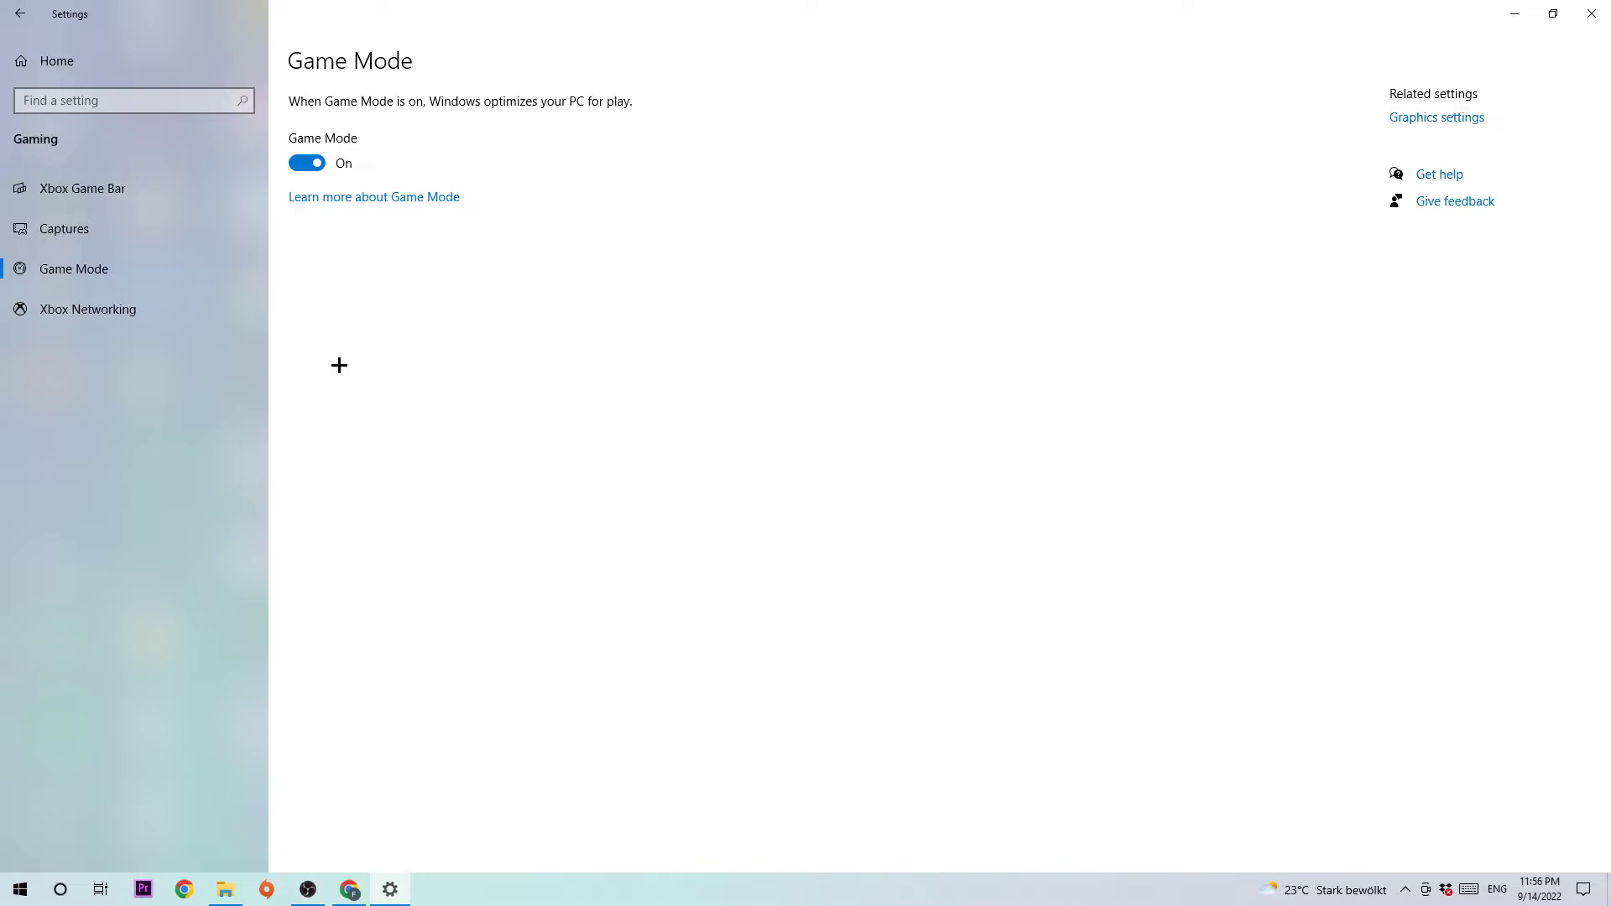
pyautogui.moveTo(703, 364)
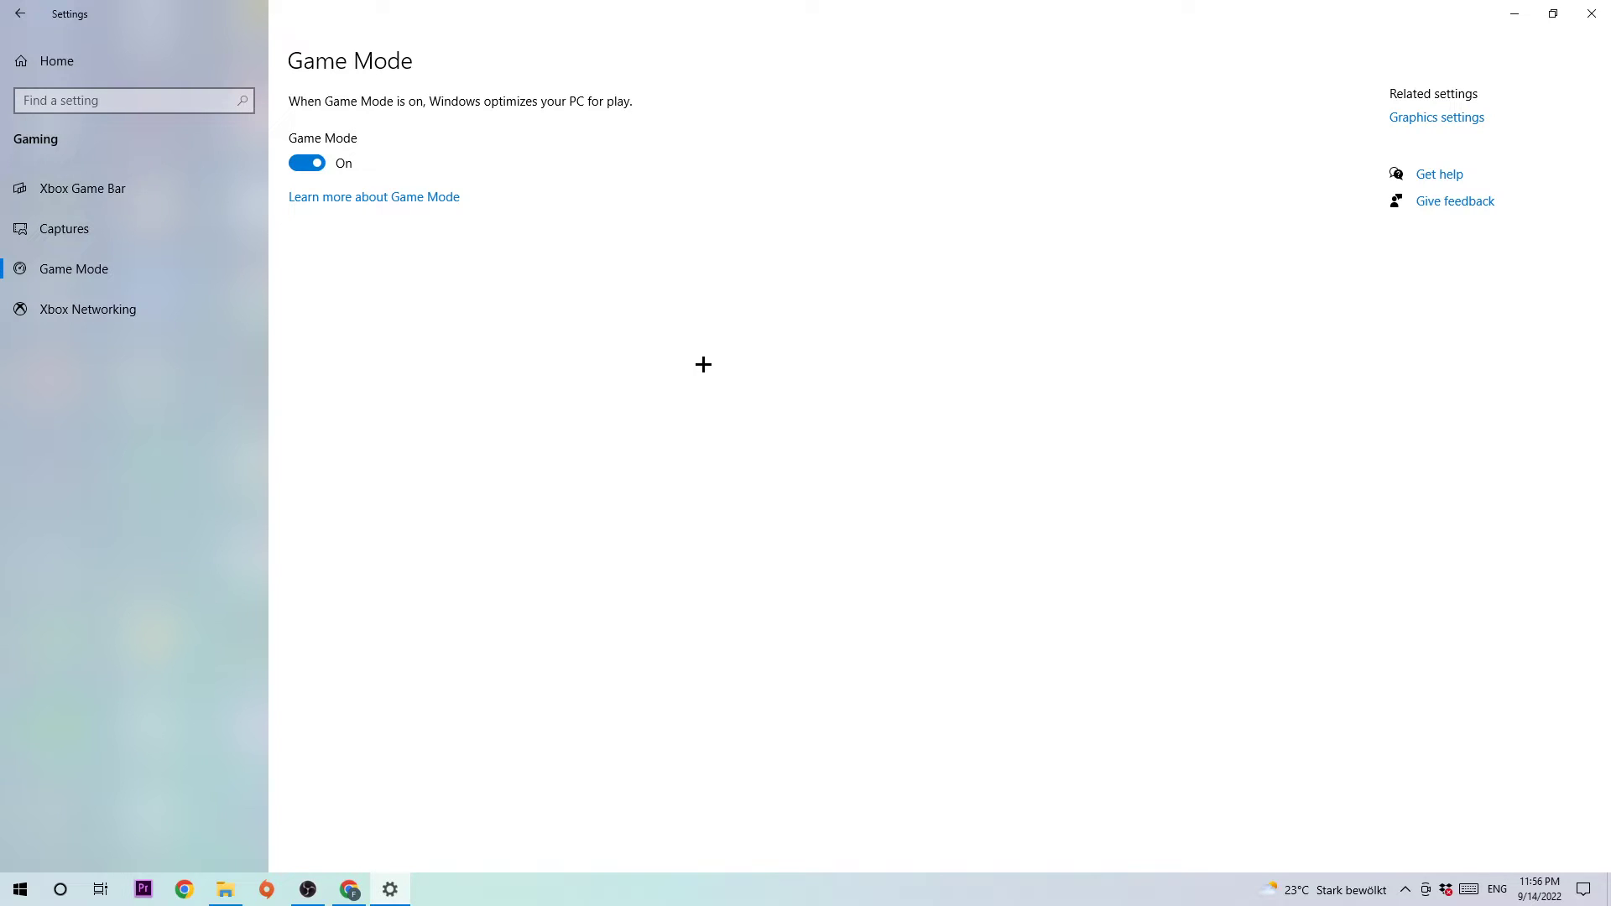
pyautogui.moveTo(625, 373)
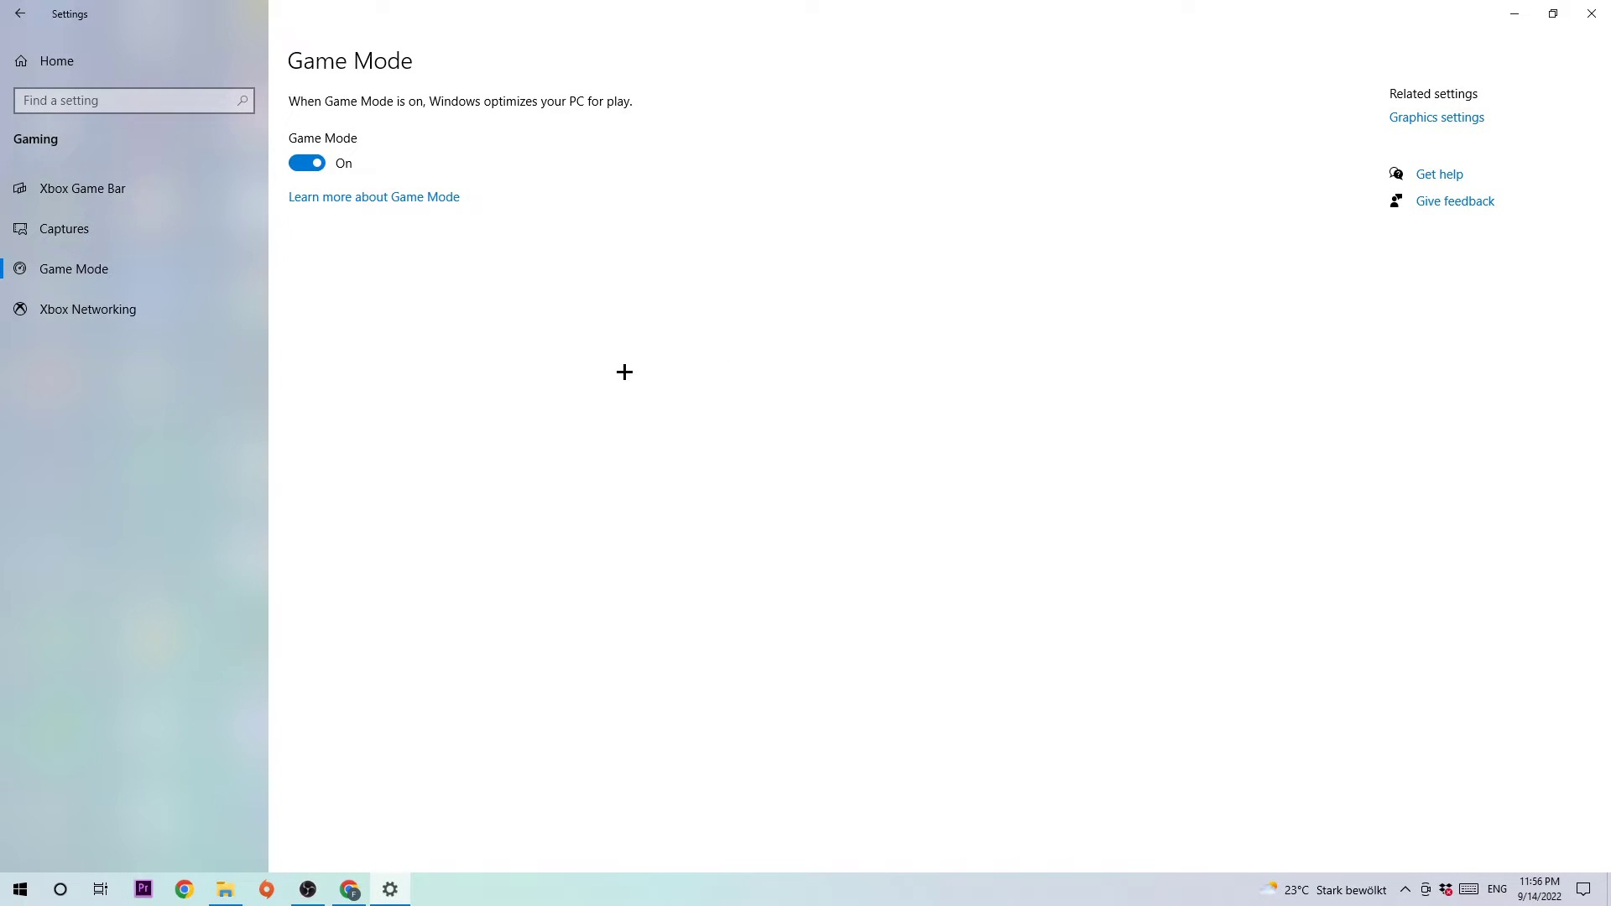
pyautogui.moveTo(720, 218)
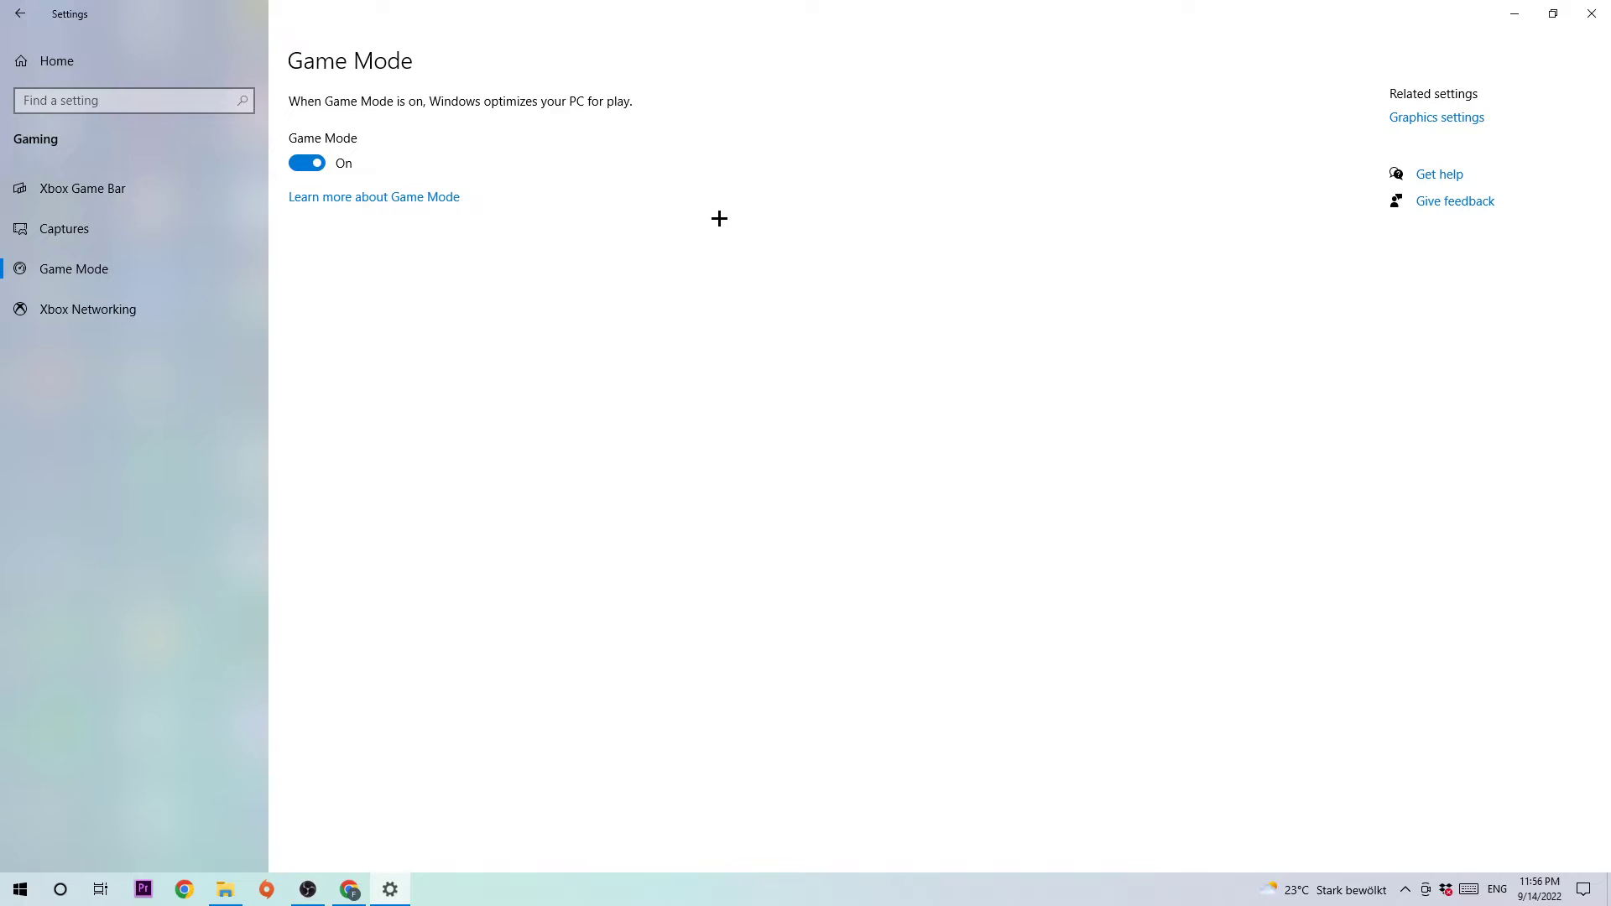
pyautogui.moveTo(727, 212)
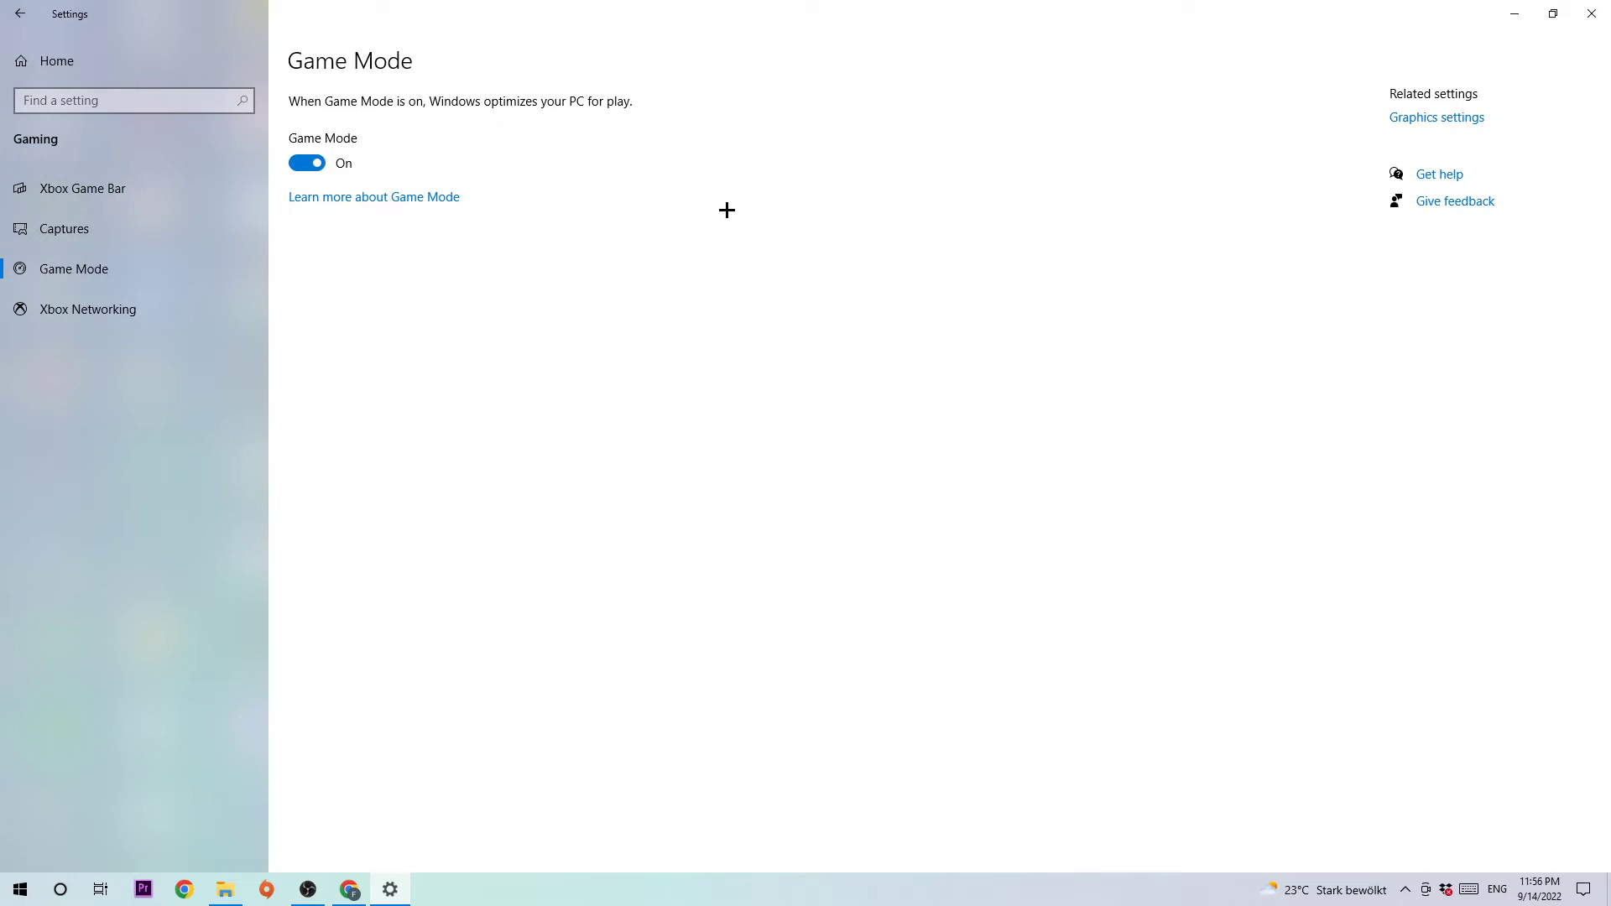
pyautogui.moveTo(710, 244)
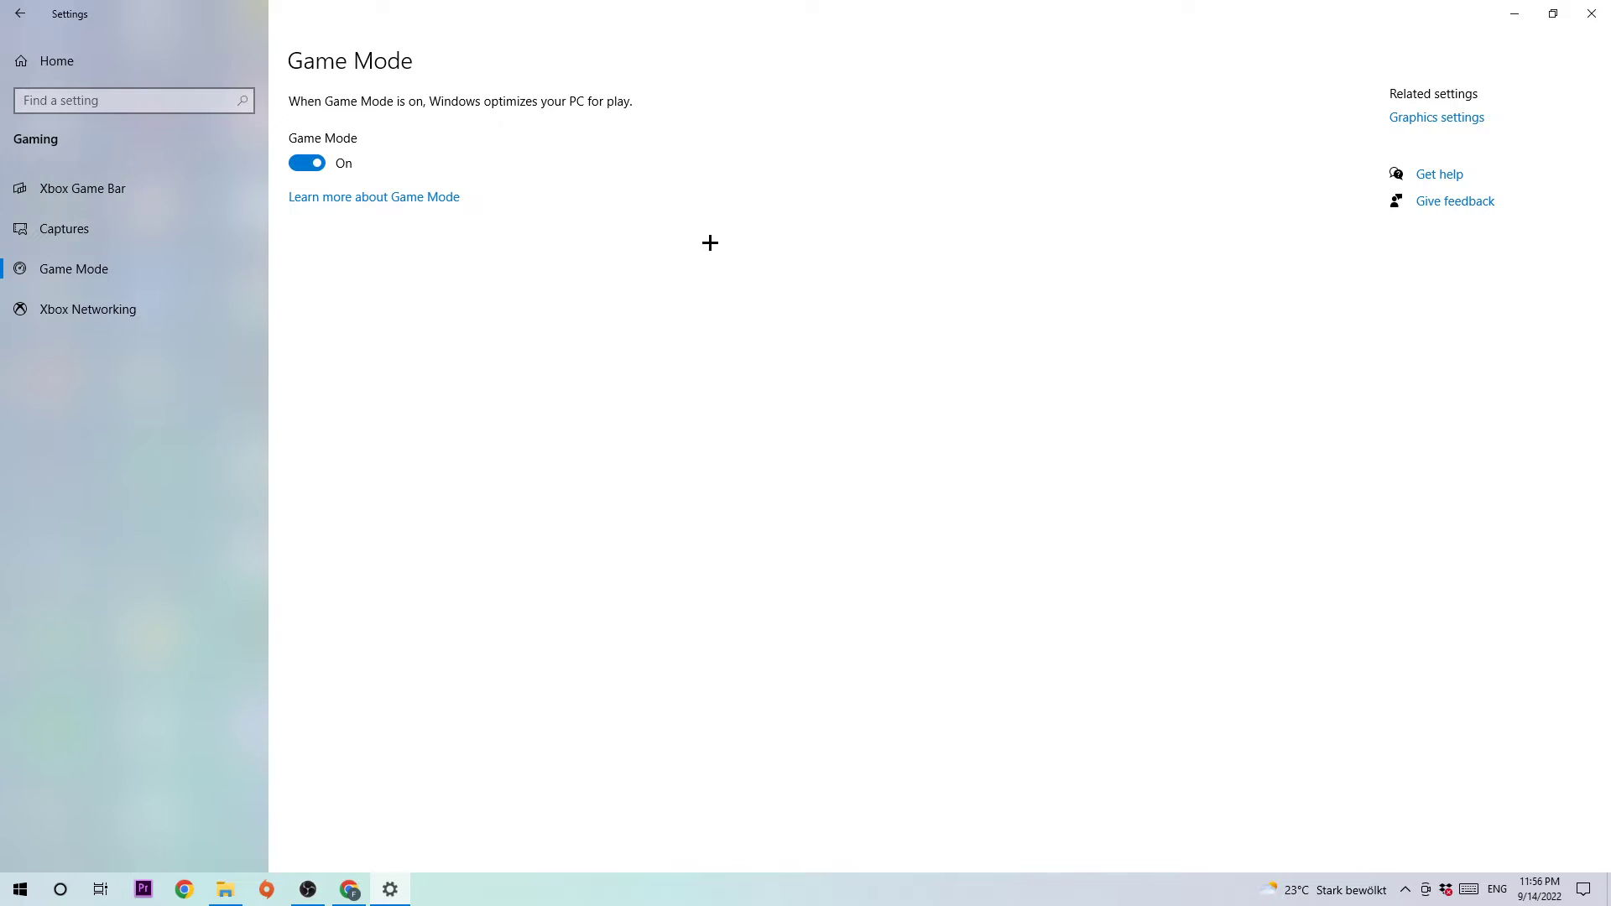
# Show Windows Update under Update & Security with available updates and a pending install
pyautogui.click(21, 14)
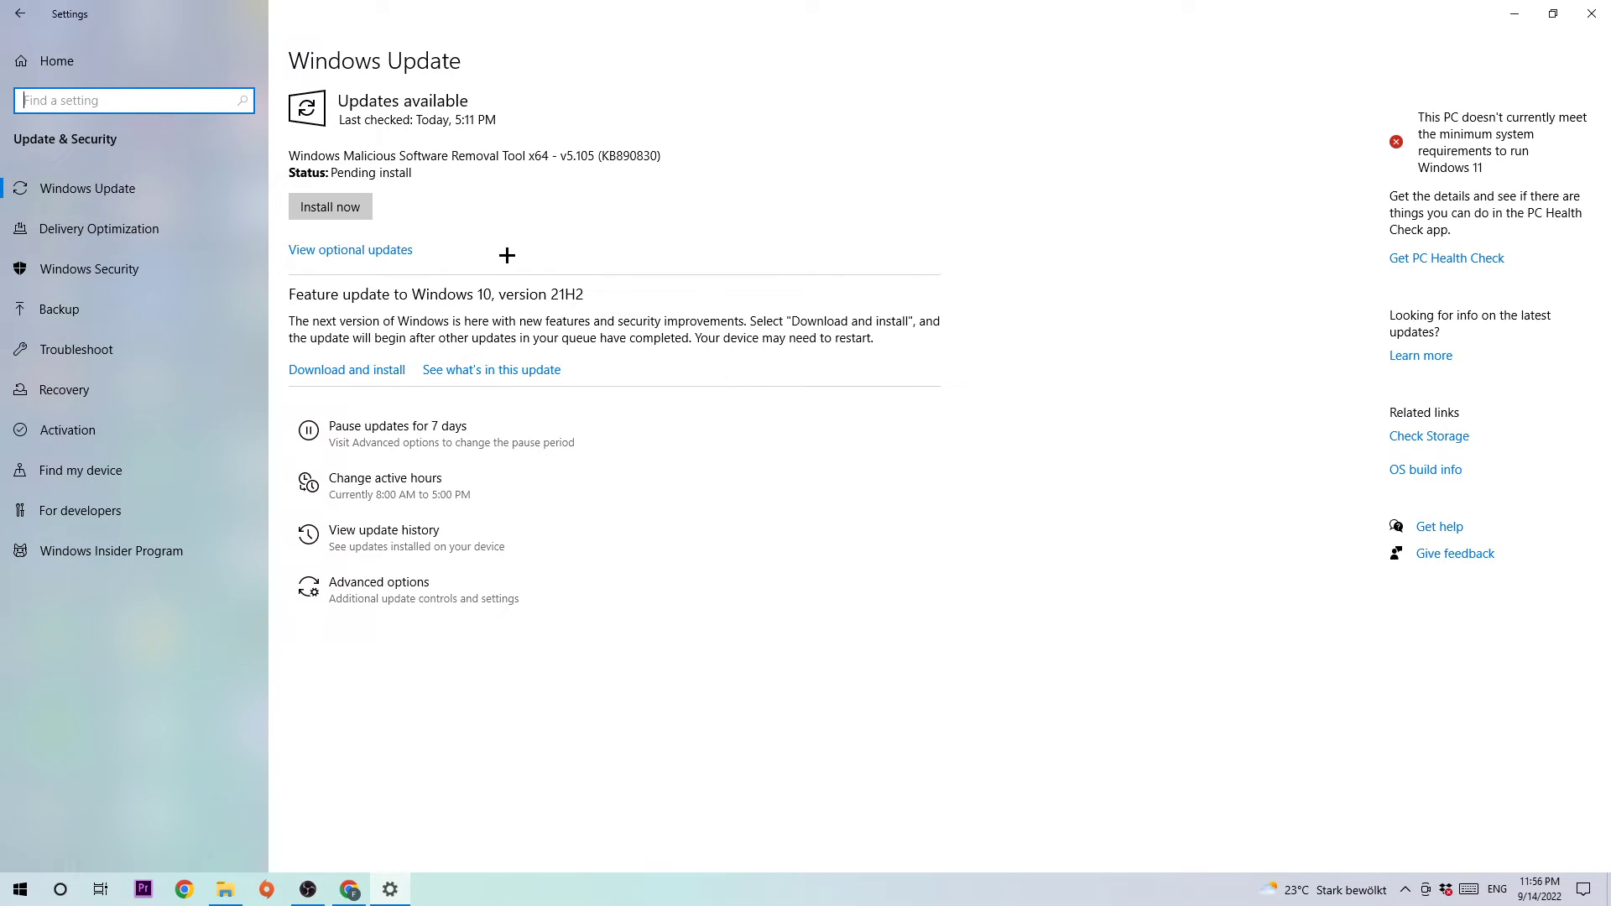
pyautogui.moveTo(534, 255)
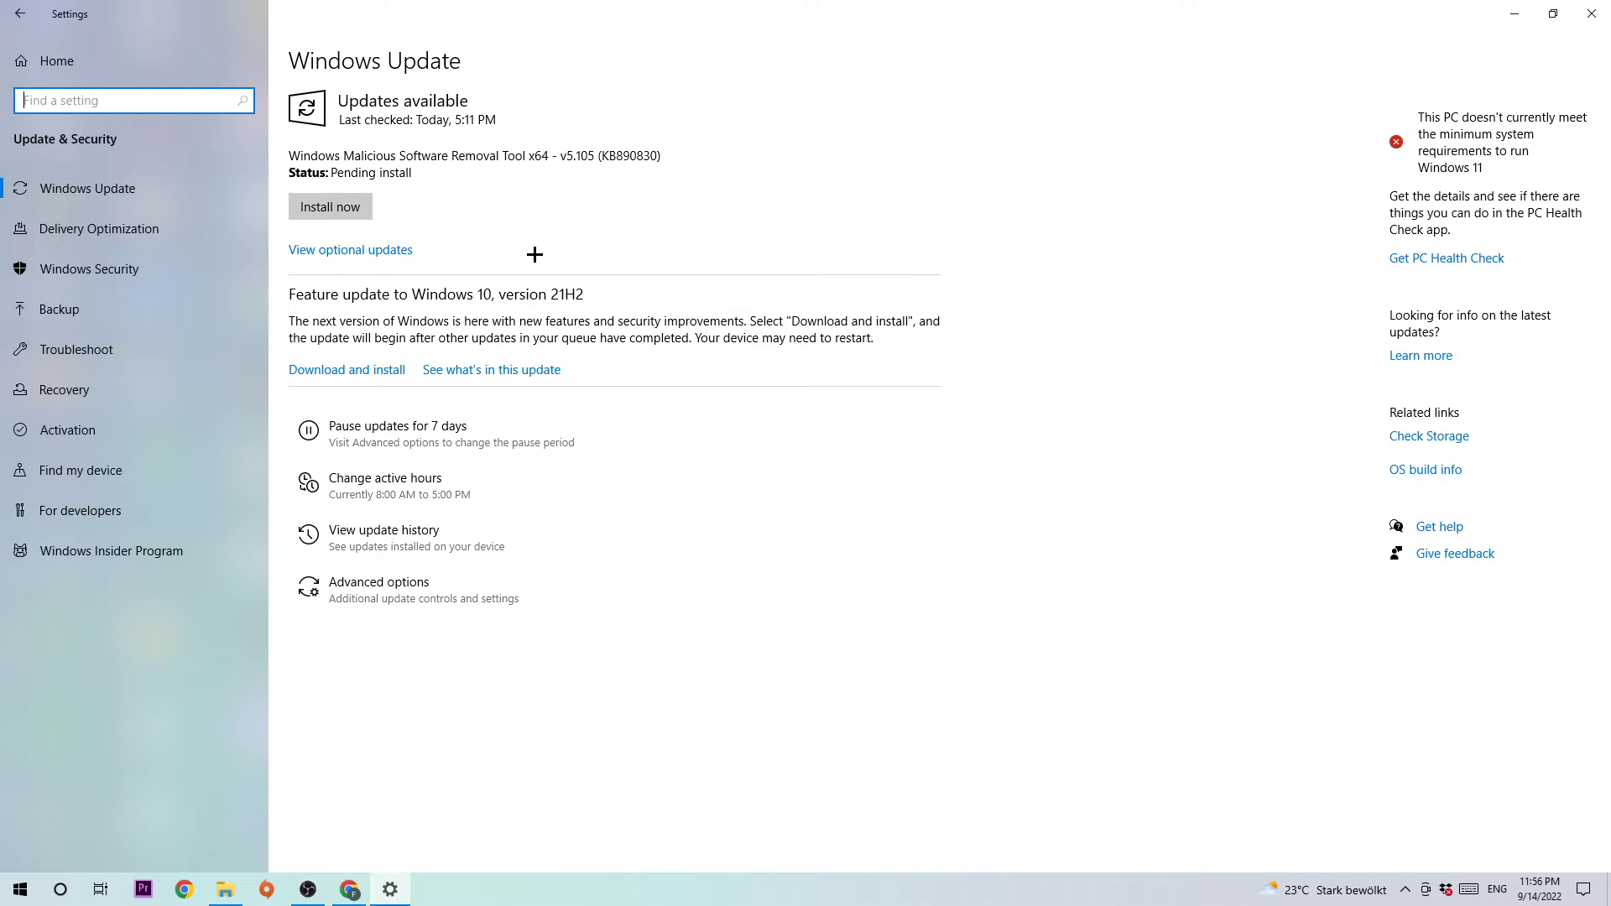
pyautogui.moveTo(643, 240)
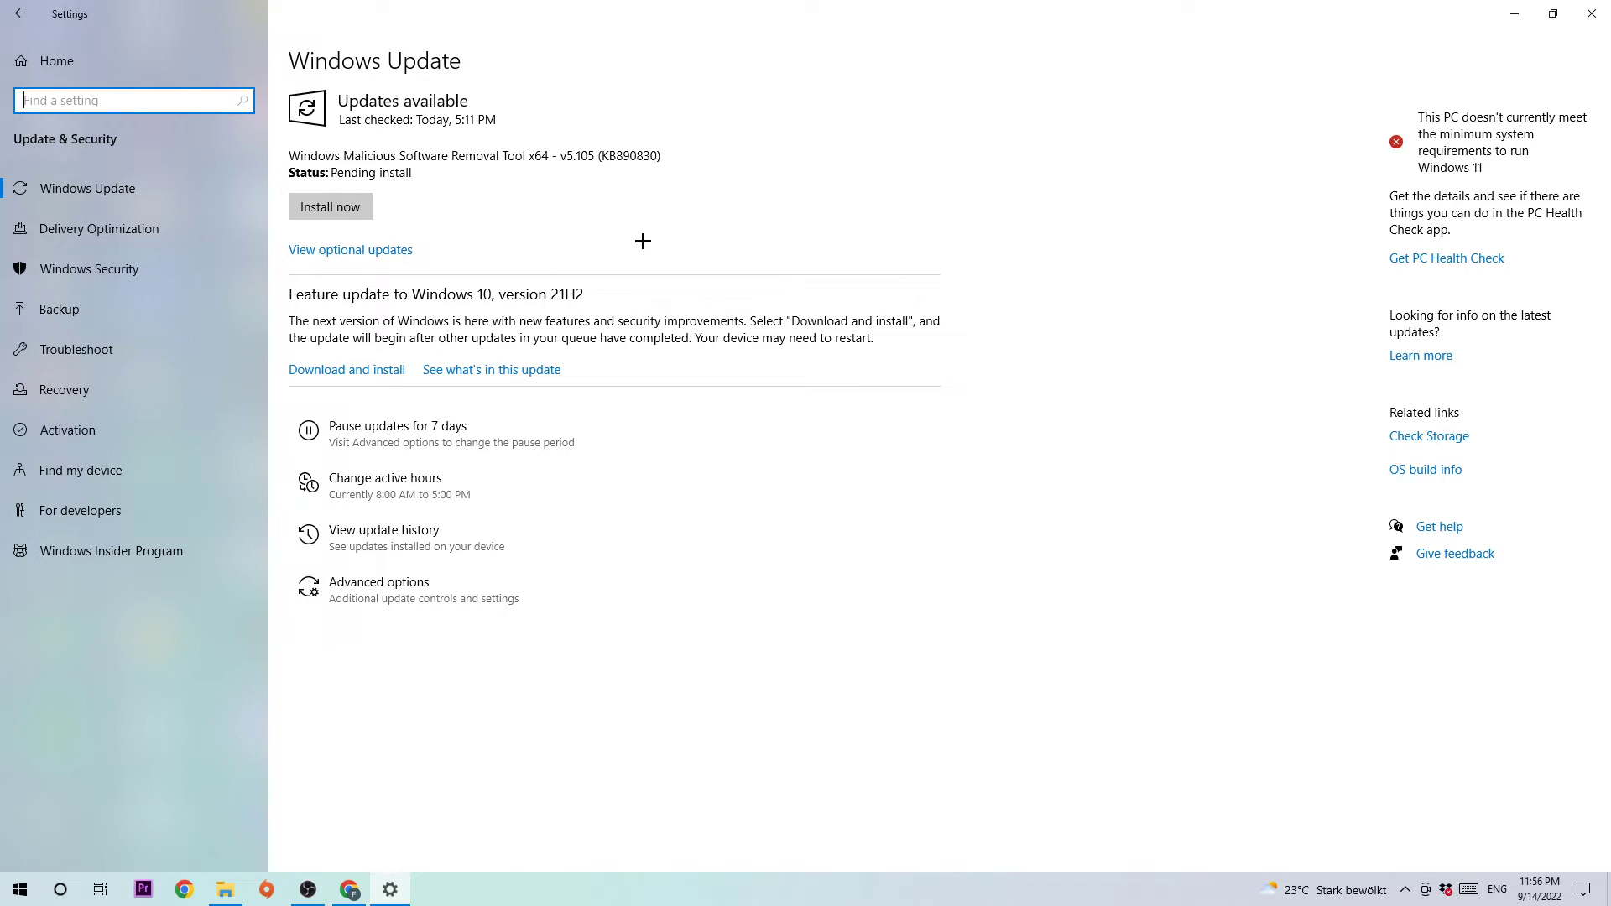
pyautogui.moveTo(644, 165)
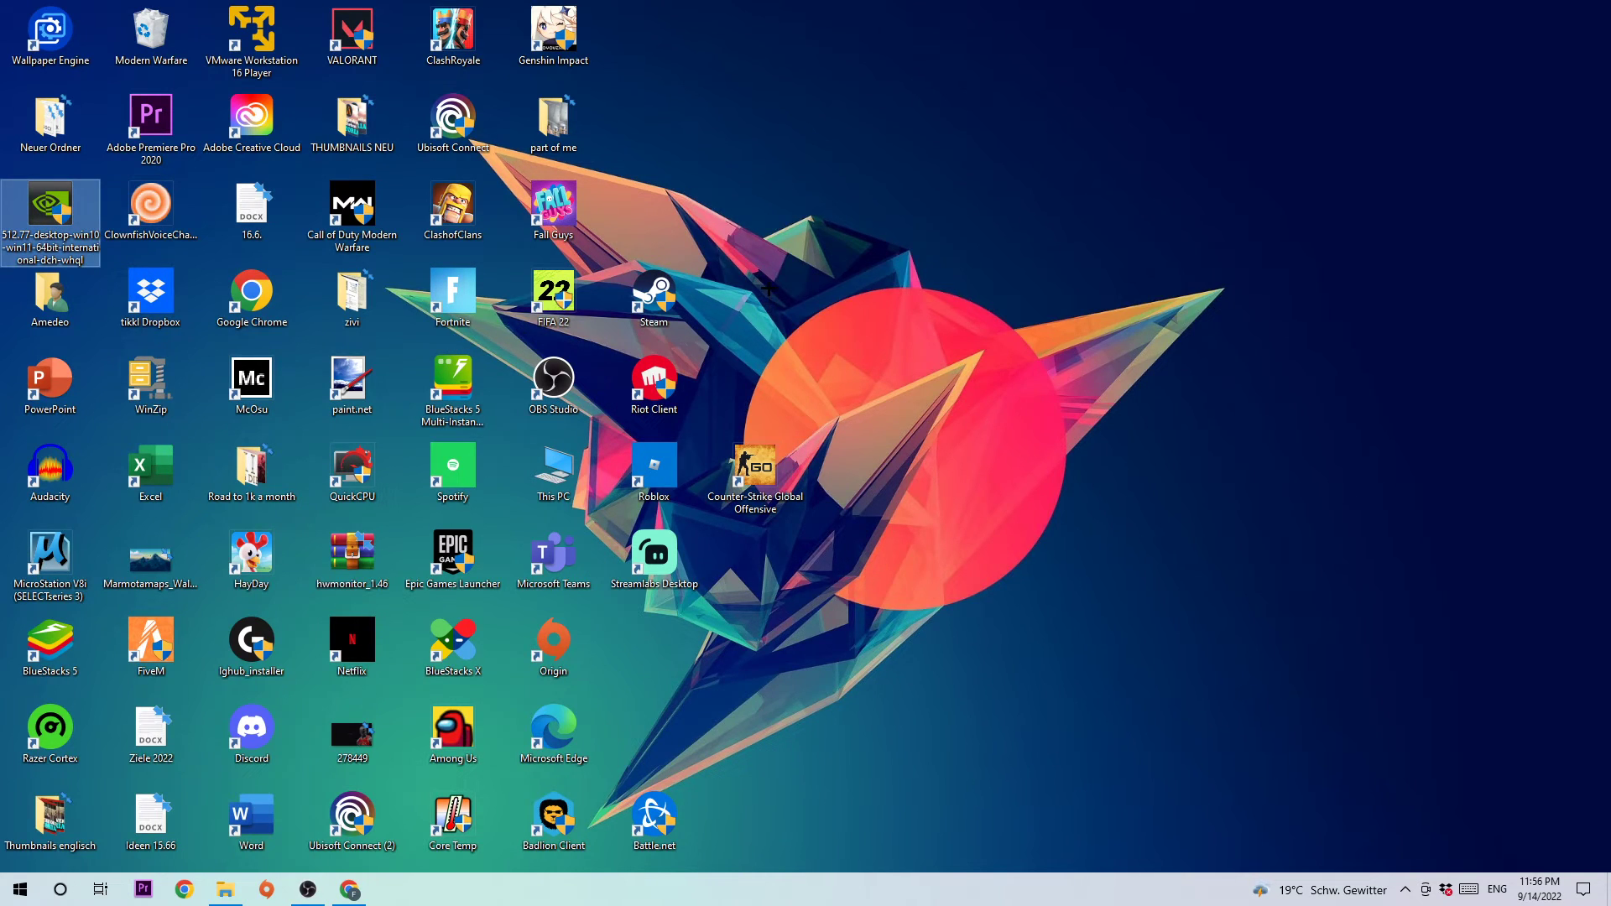
pyautogui.moveTo(752, 318)
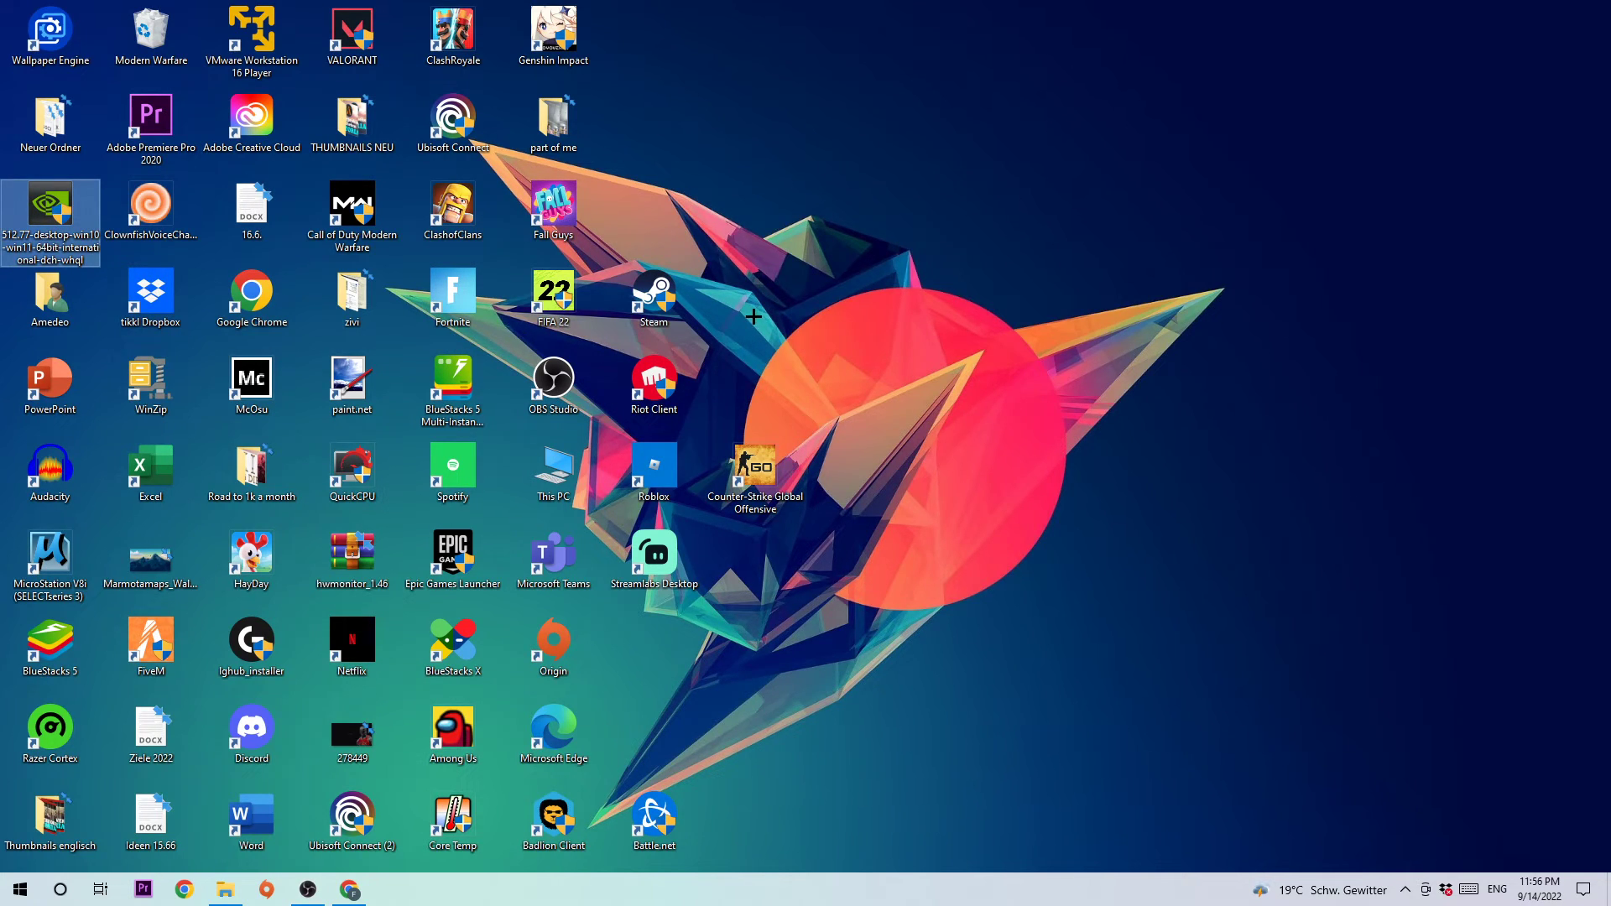
pyautogui.moveTo(766, 433)
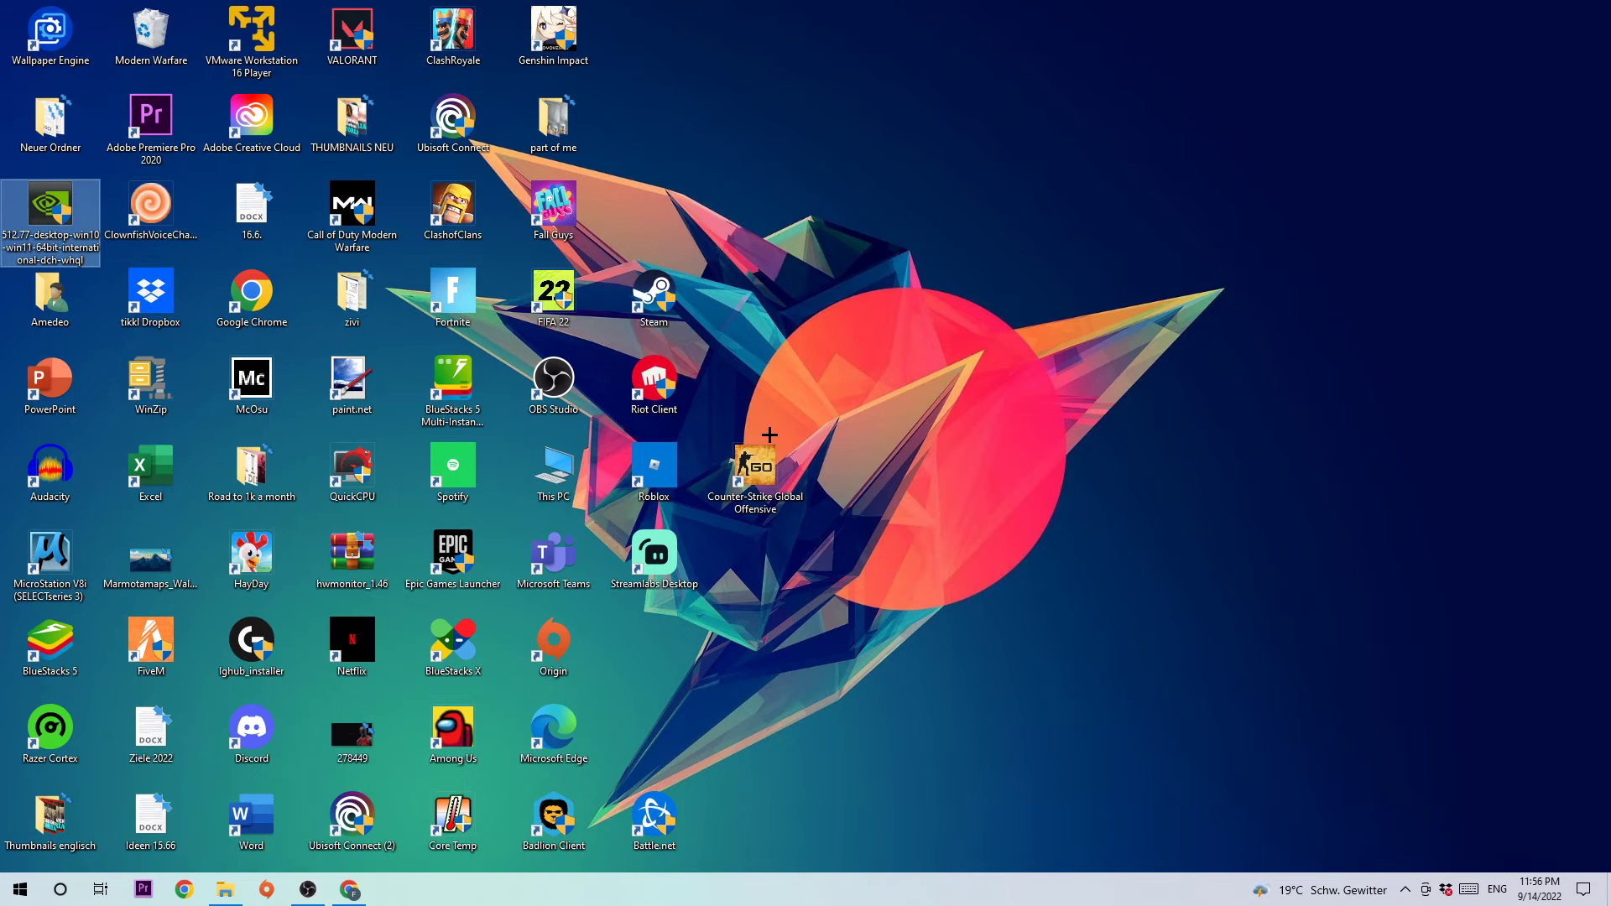
pyautogui.moveTo(833, 319)
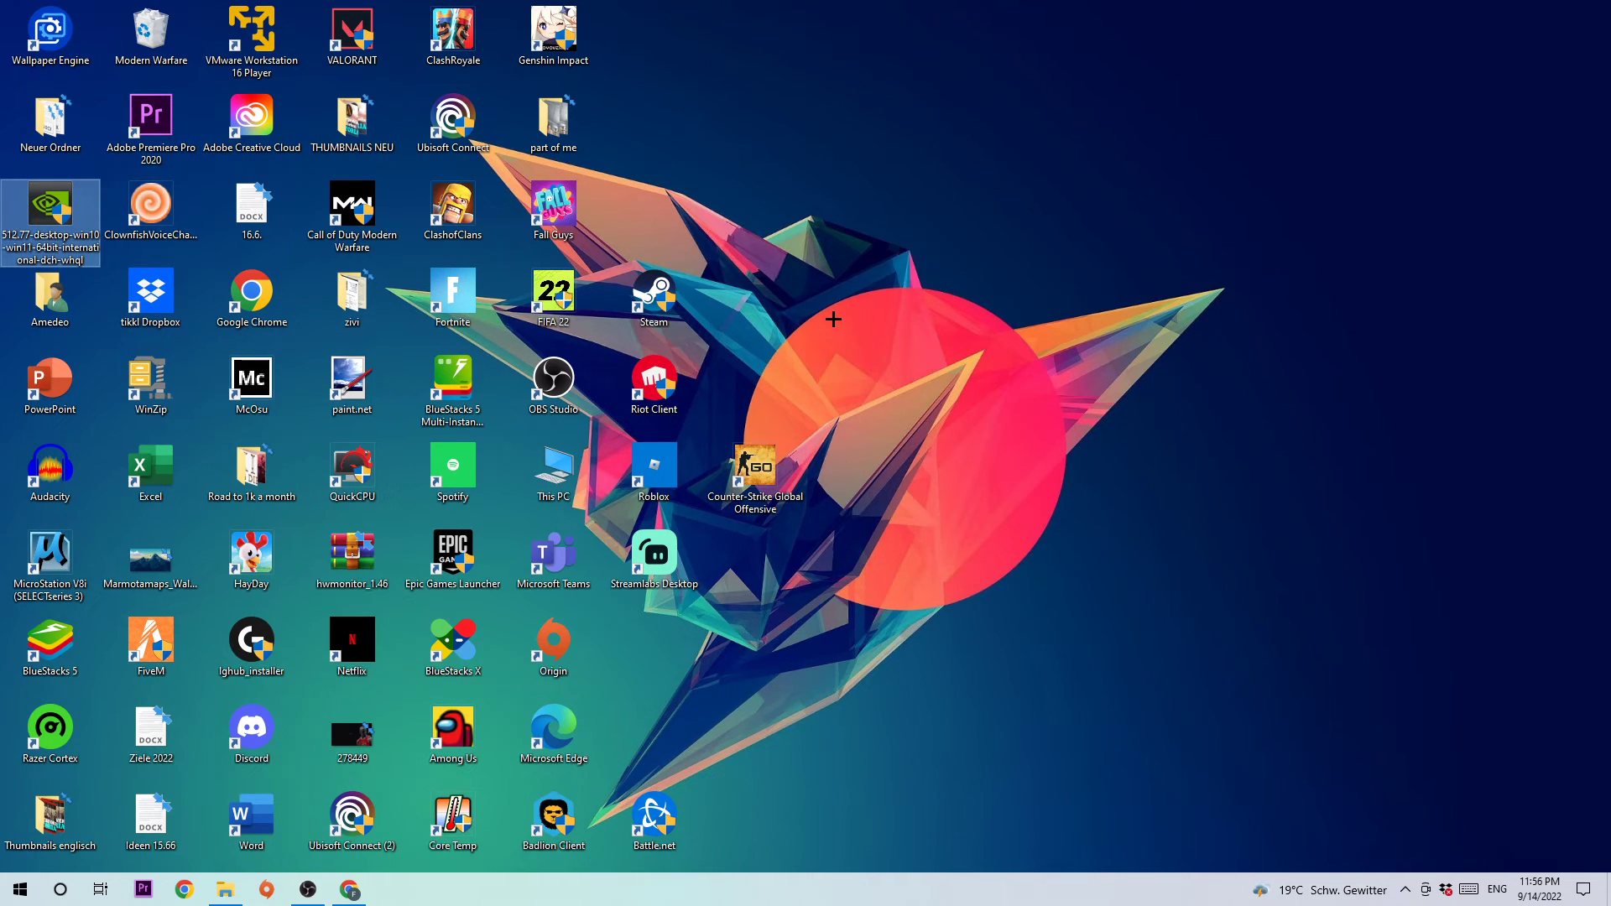
pyautogui.moveTo(819, 319)
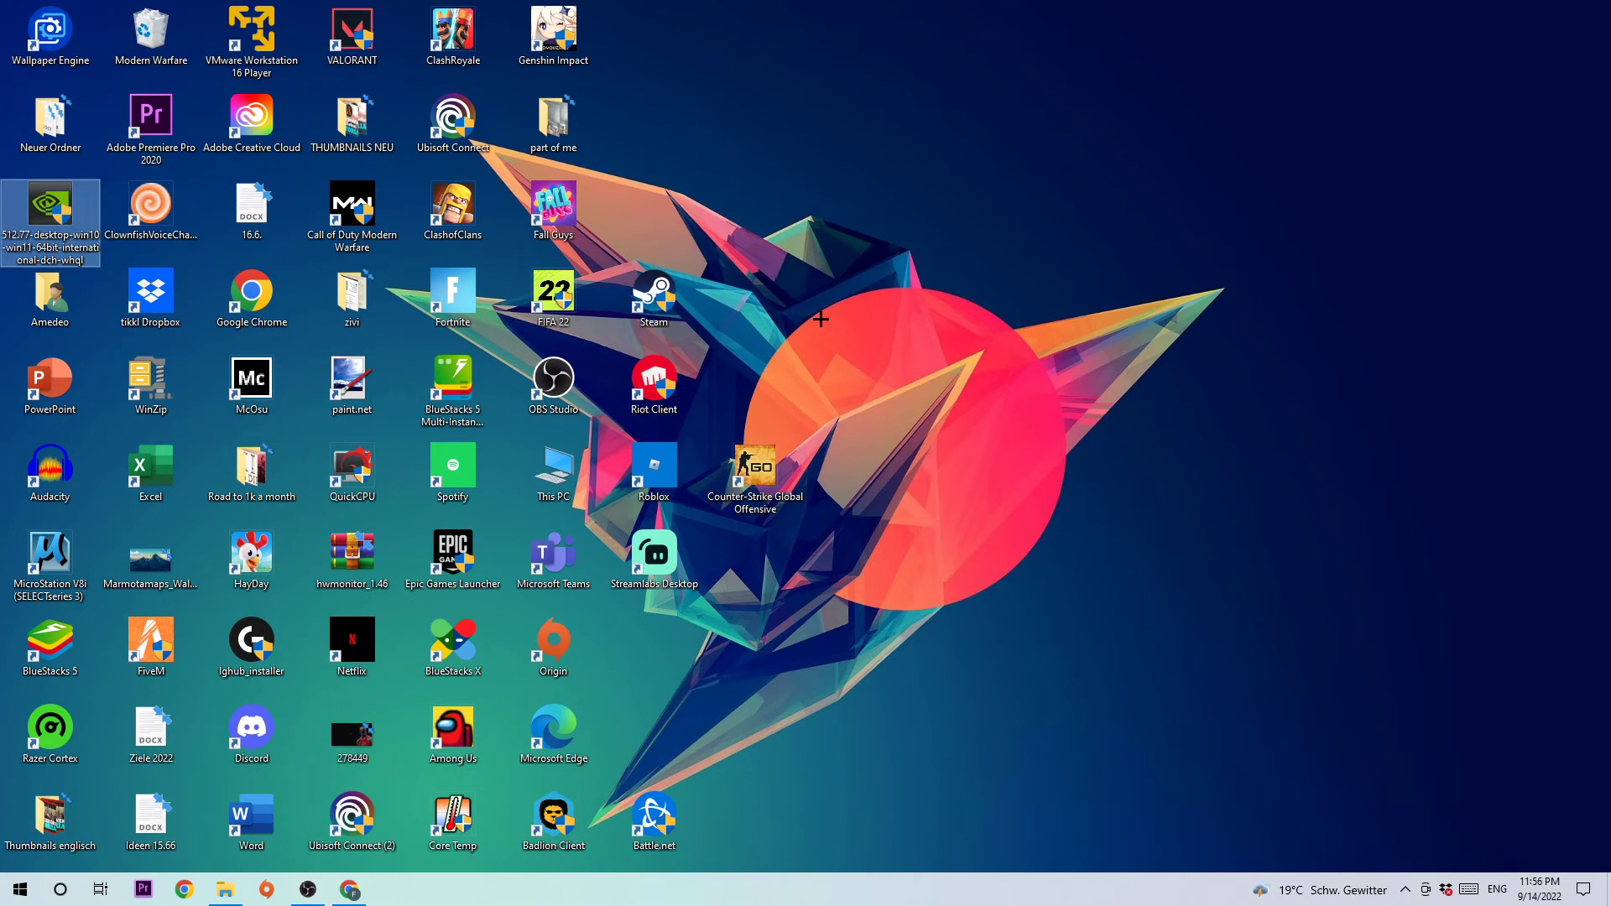